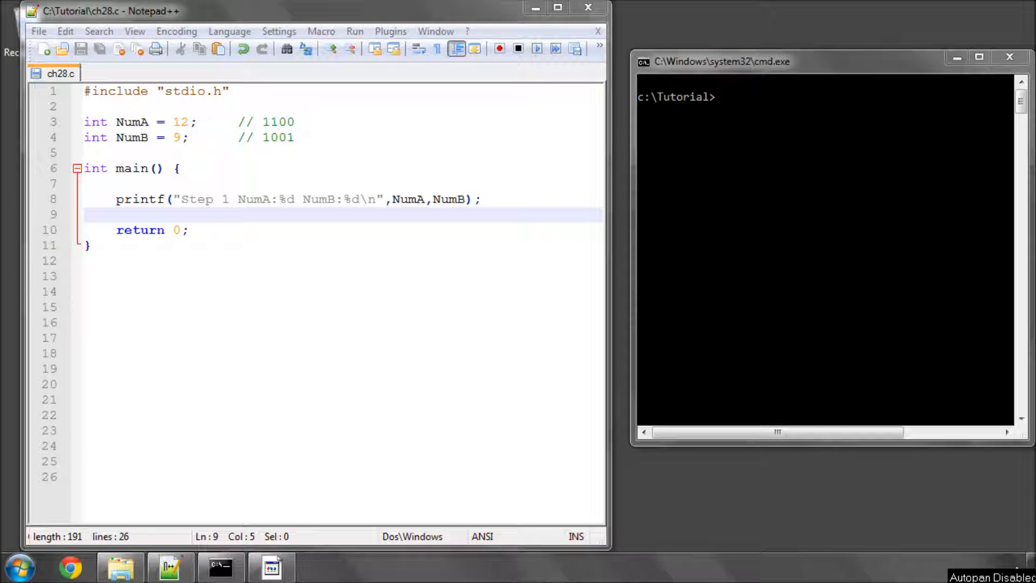
mouse_move(306, 154)
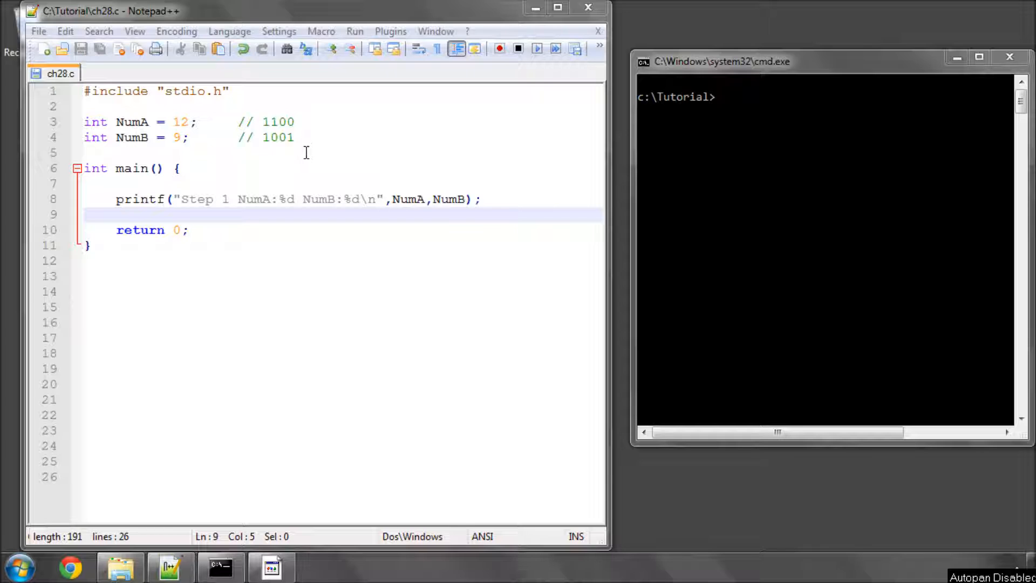
mouse_move(218, 131)
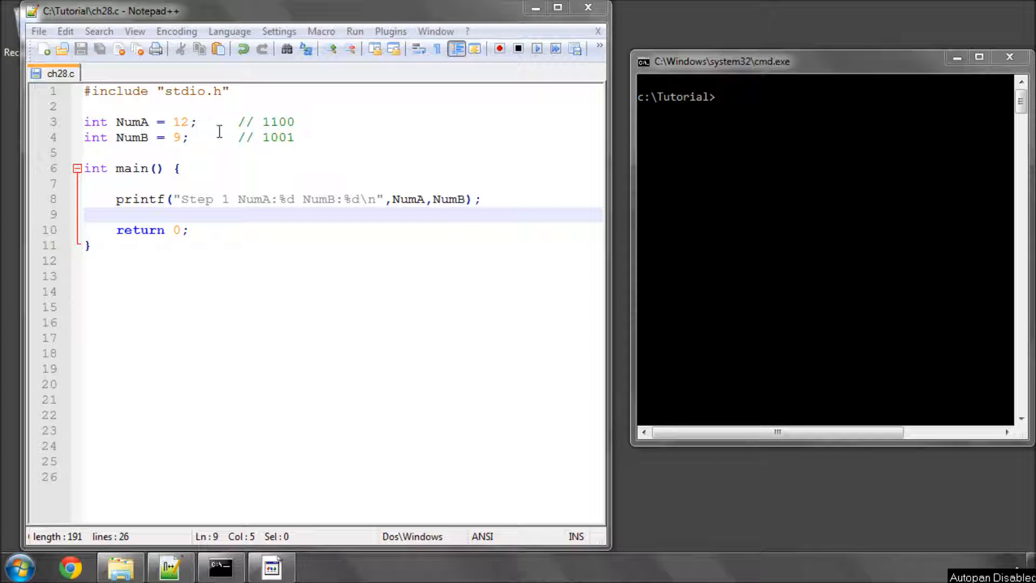
mouse_move(324, 137)
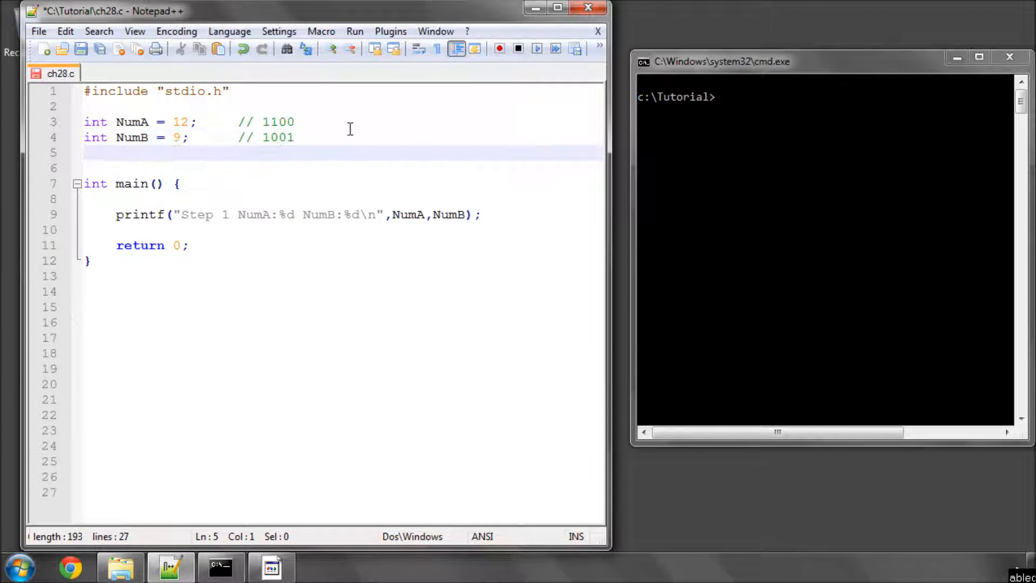
mouse_move(261, 122)
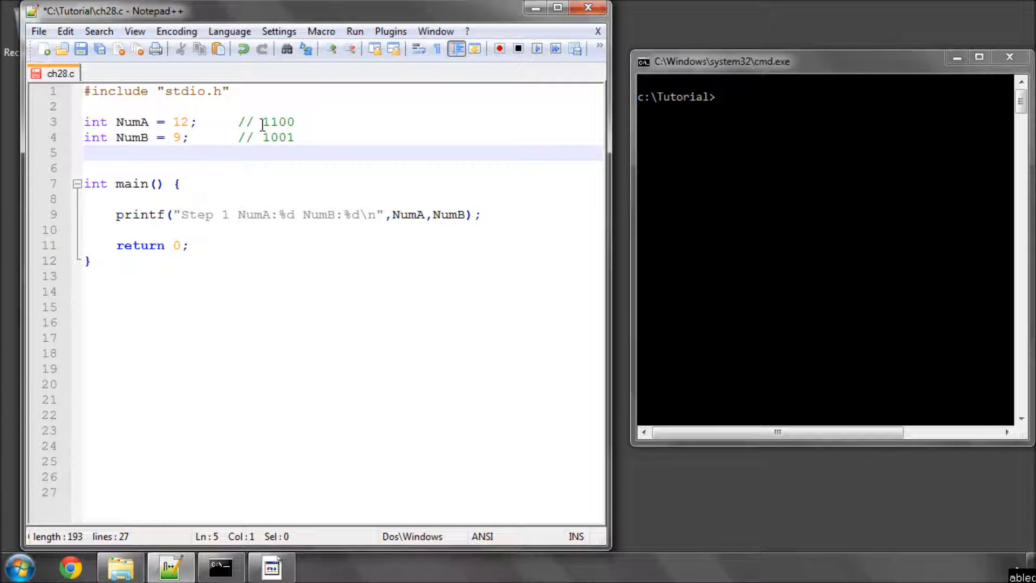
Highlight the NumB binary value 1001 below the new blank line.
double_click(278, 138)
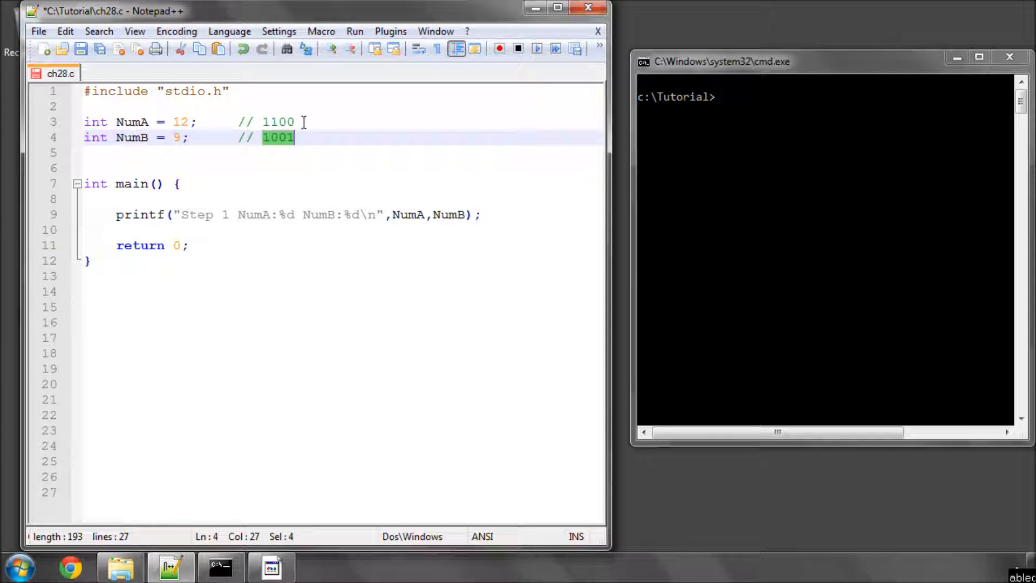
Type the comment '// Exclusive OR 0101' on blank line 5.
click(271, 153)
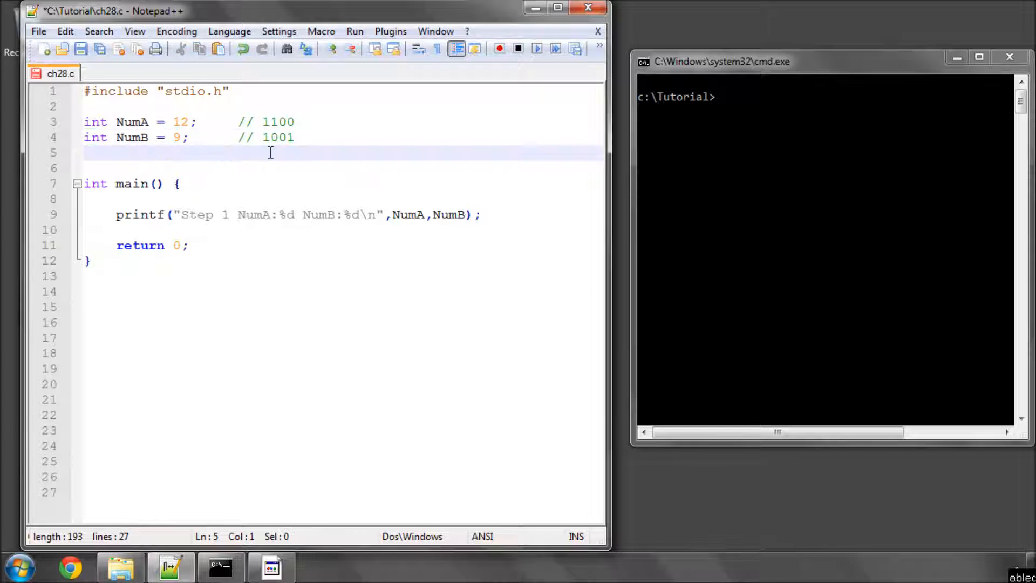
text(// Exclusive)
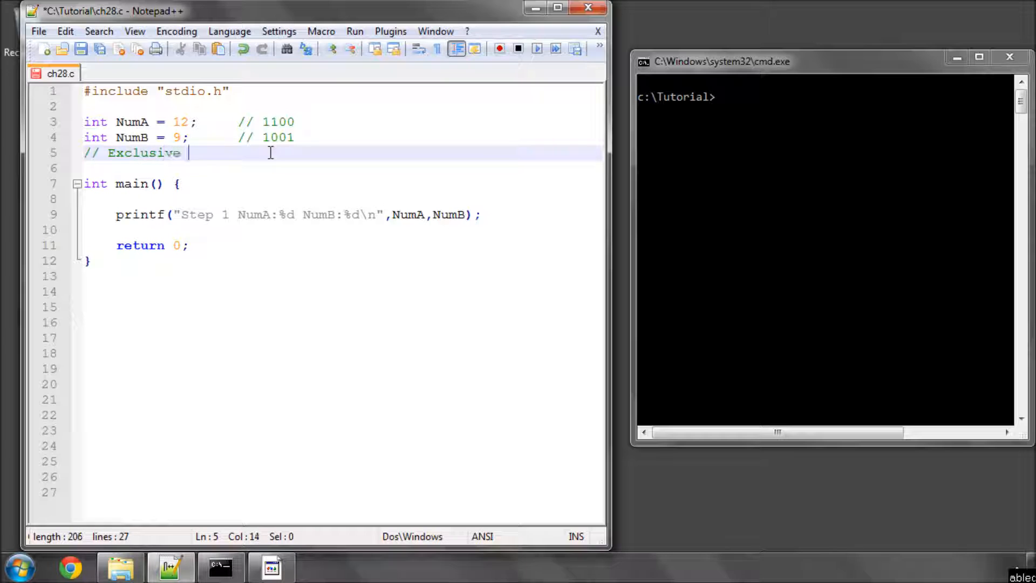
text(OR)
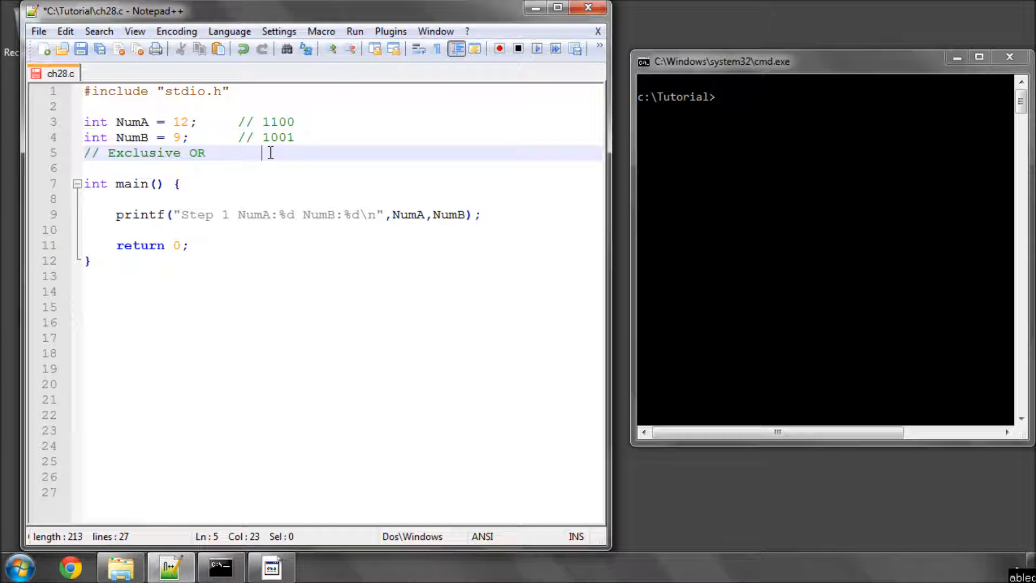
text(0)
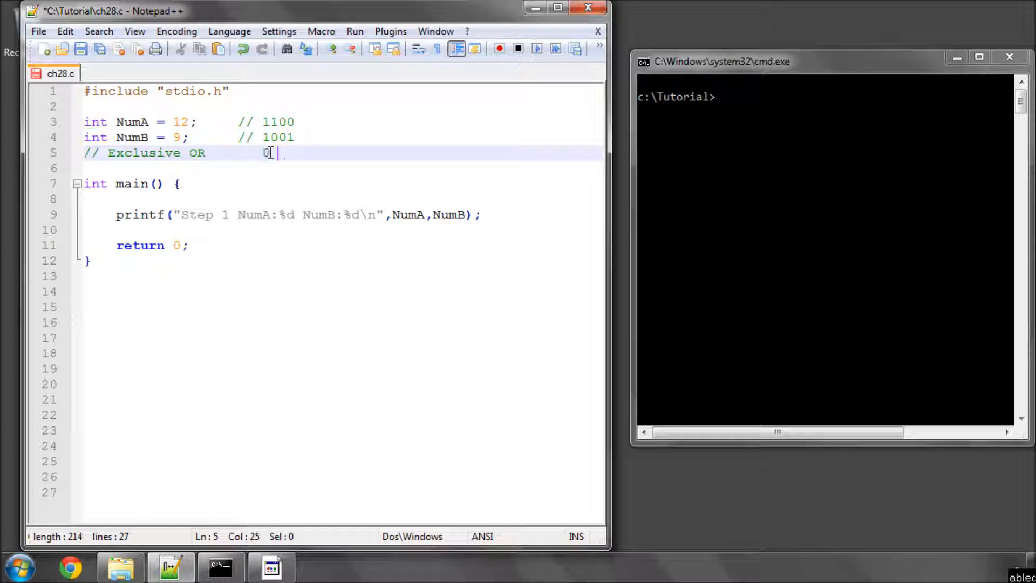
text(1)
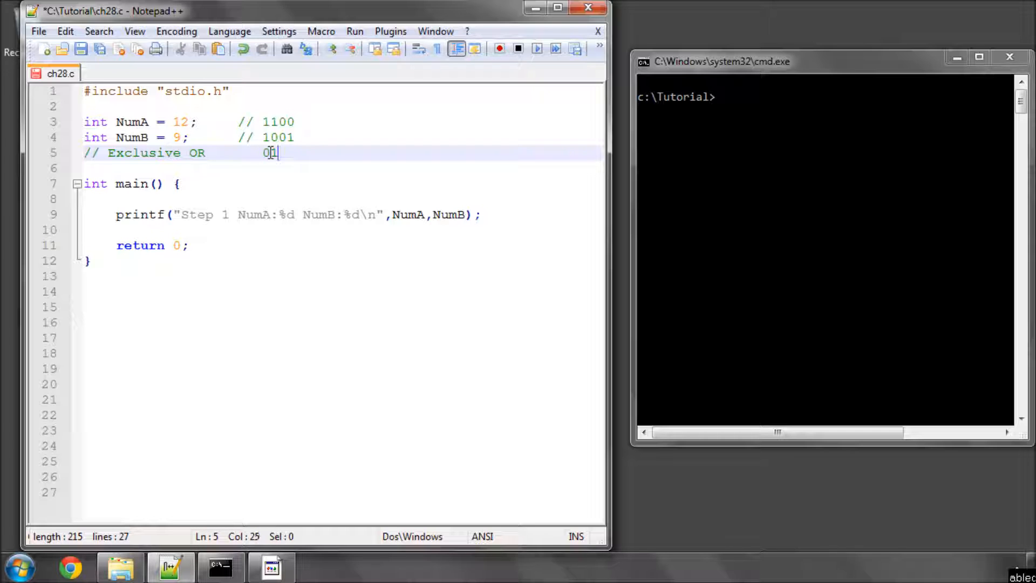
text(01)
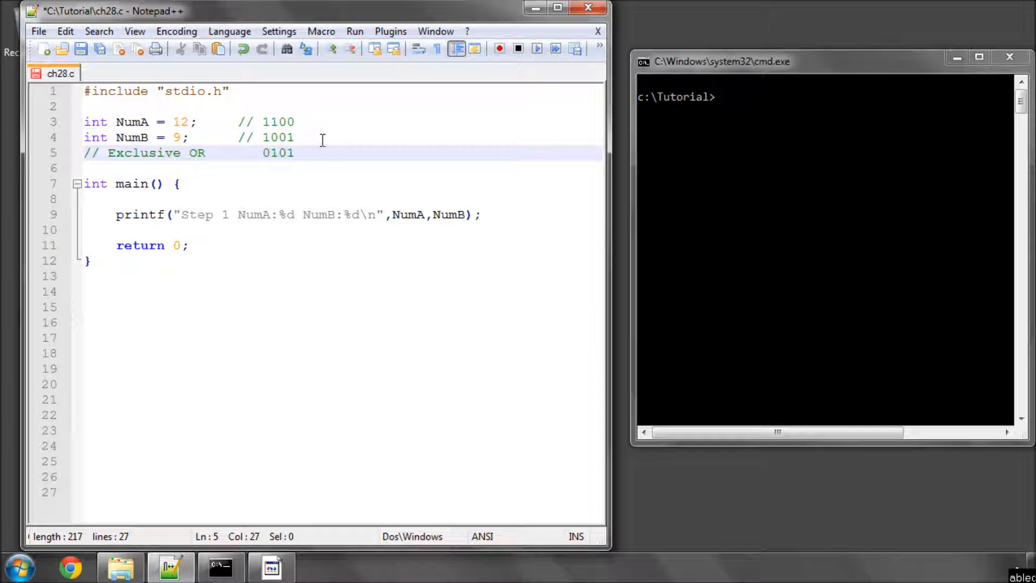
Compare the bits of 1001 against the 0101 result.
click(271, 121)
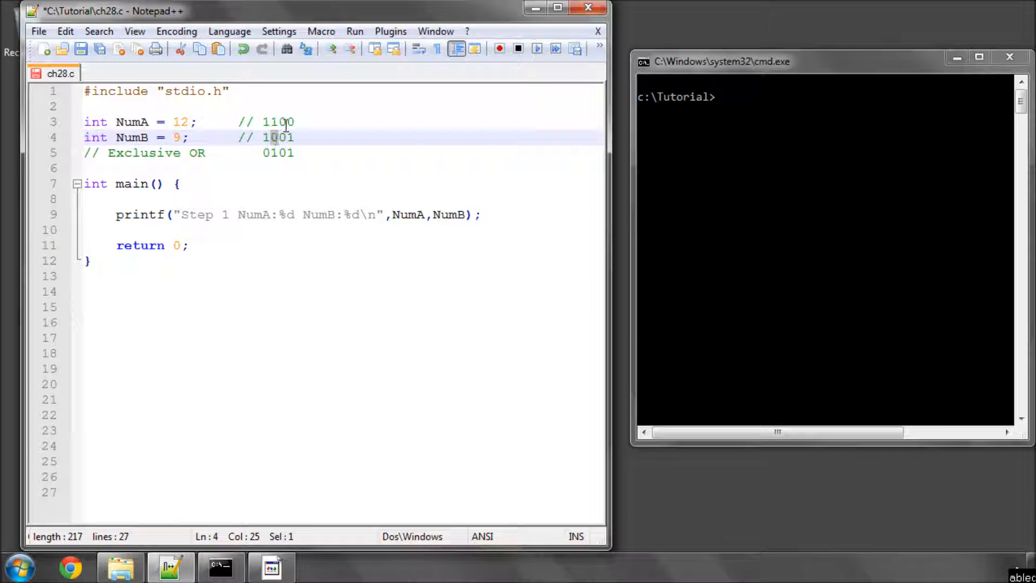
click(295, 138)
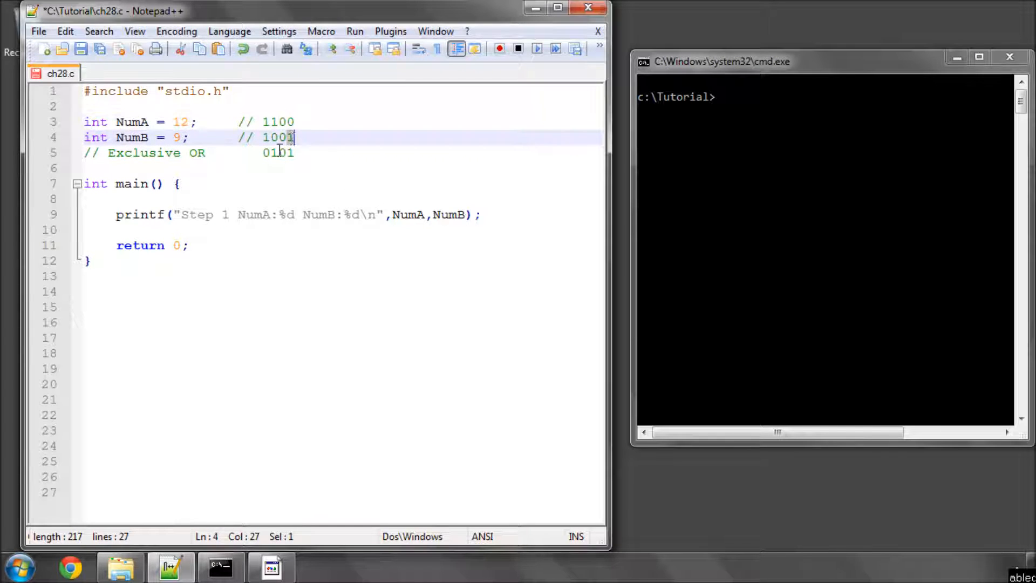
click(274, 153)
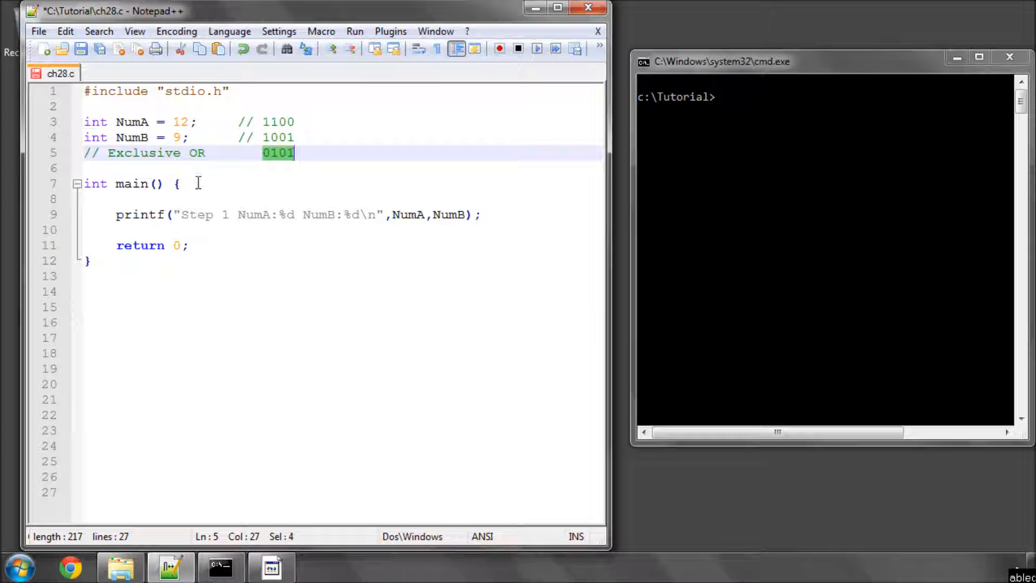
mouse_move(199, 200)
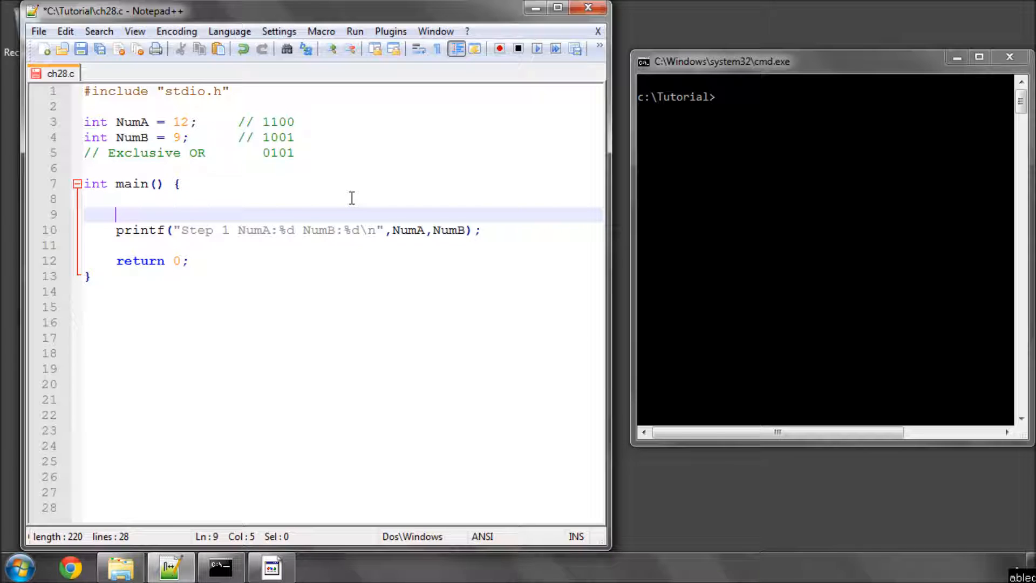
mouse_move(409, 182)
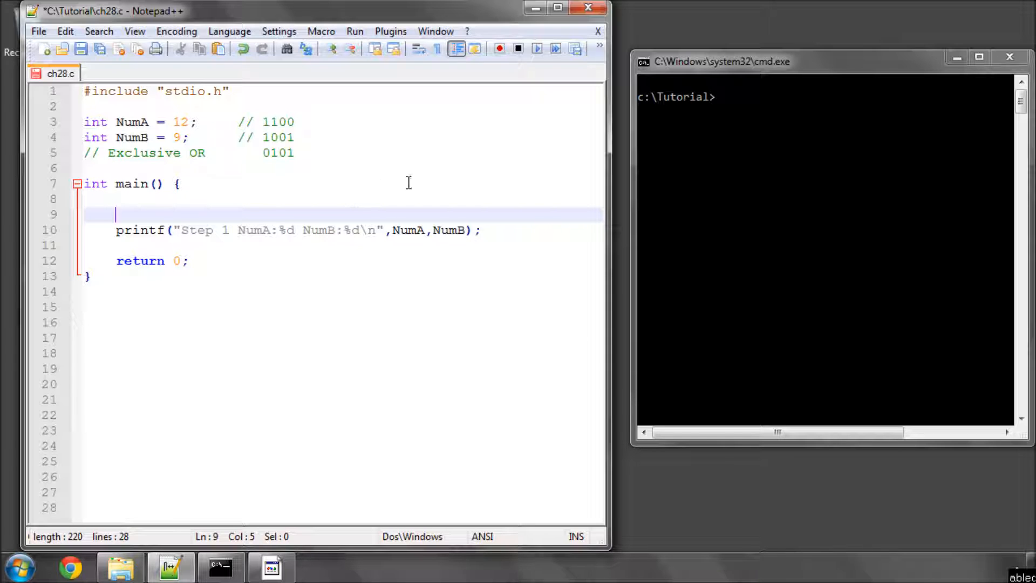
Add 'NumA = NumA ^ NumB;' after the first printf, followed by a Step 2 printf.
double_click(132, 121)
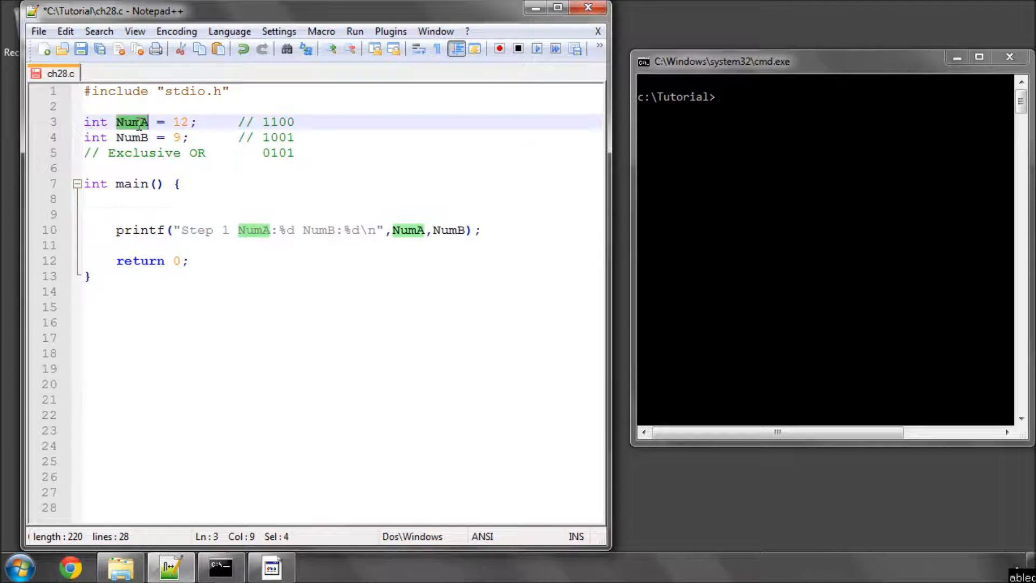
double_click(132, 137)
text(gcc ch28.c -o ch28)
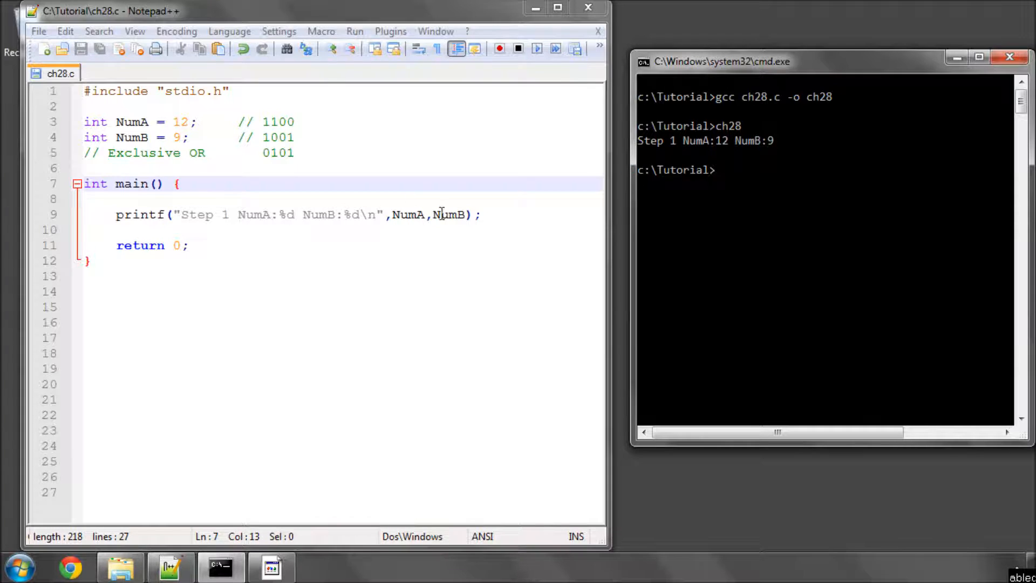
key(enter)
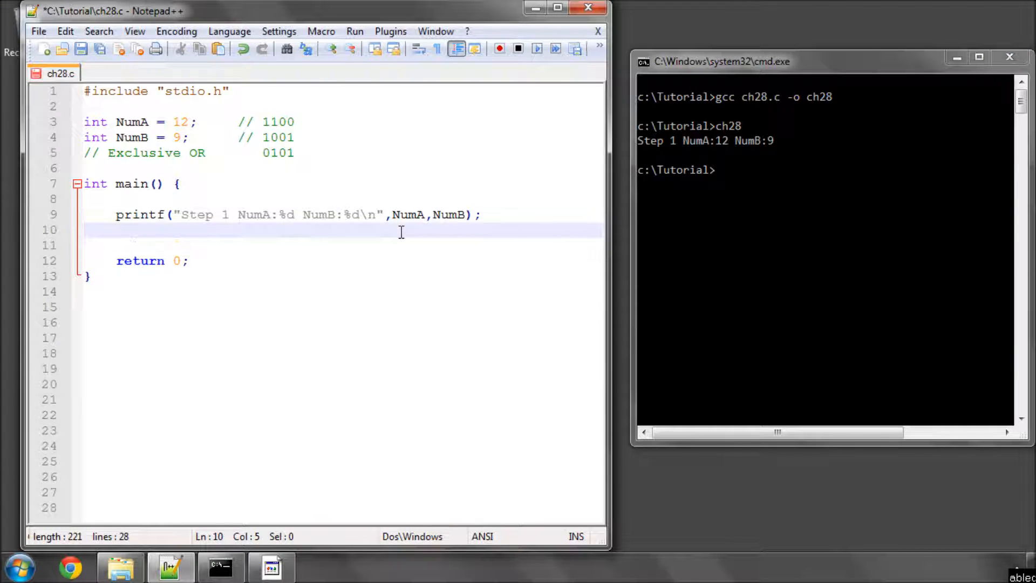
text(NumA = NumA)
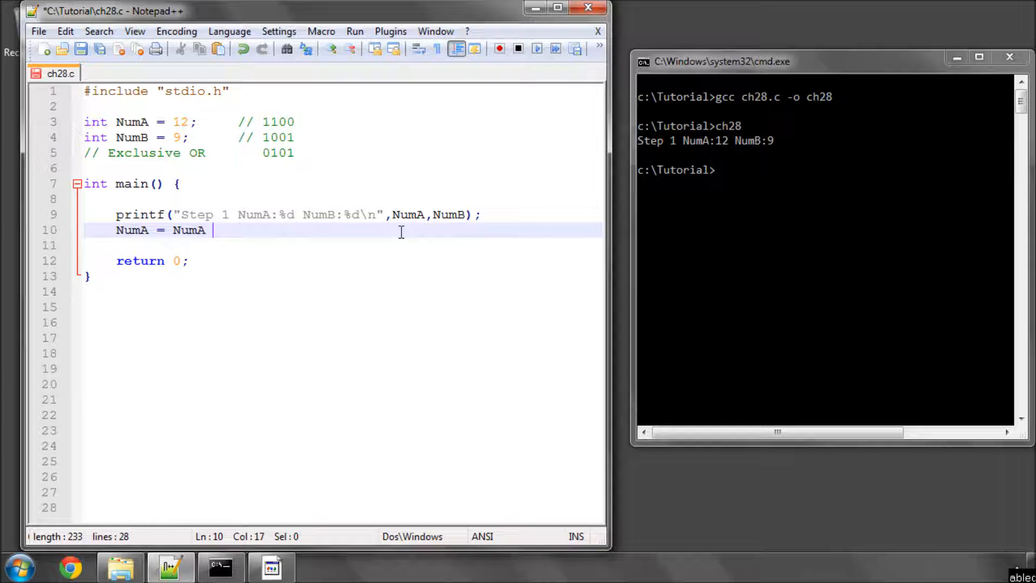
text(^)
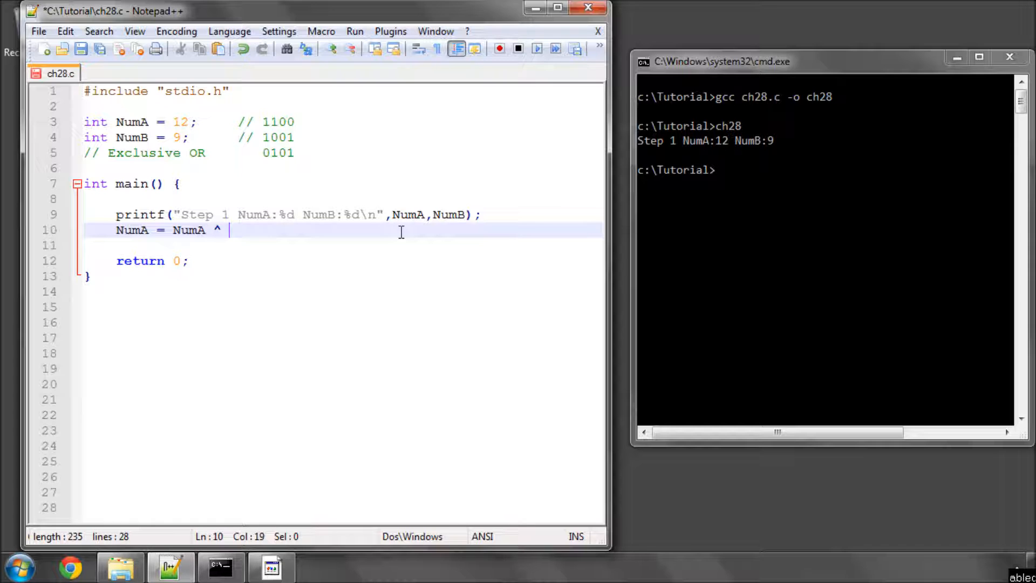
text(NumB;)
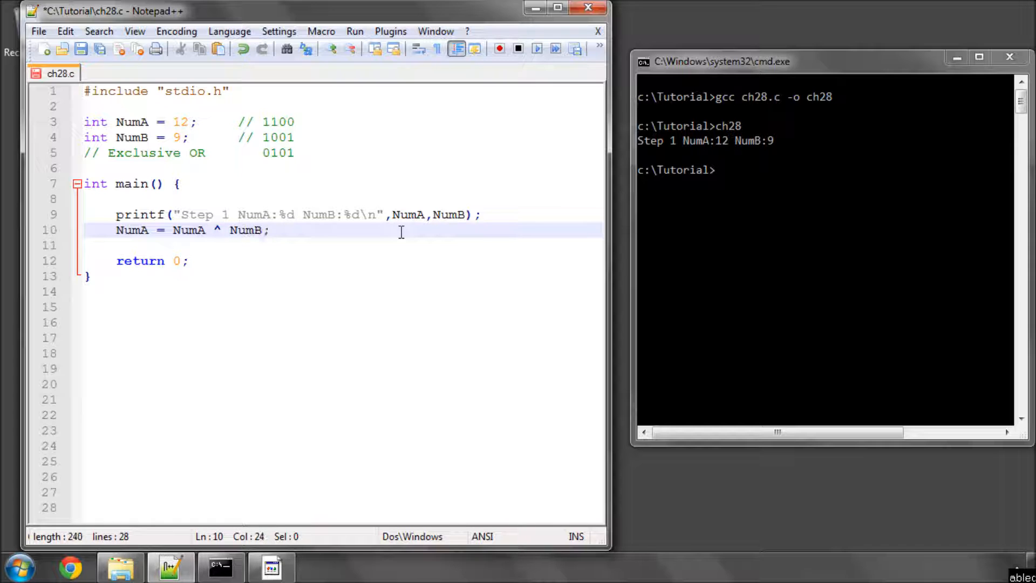
mouse_move(260, 203)
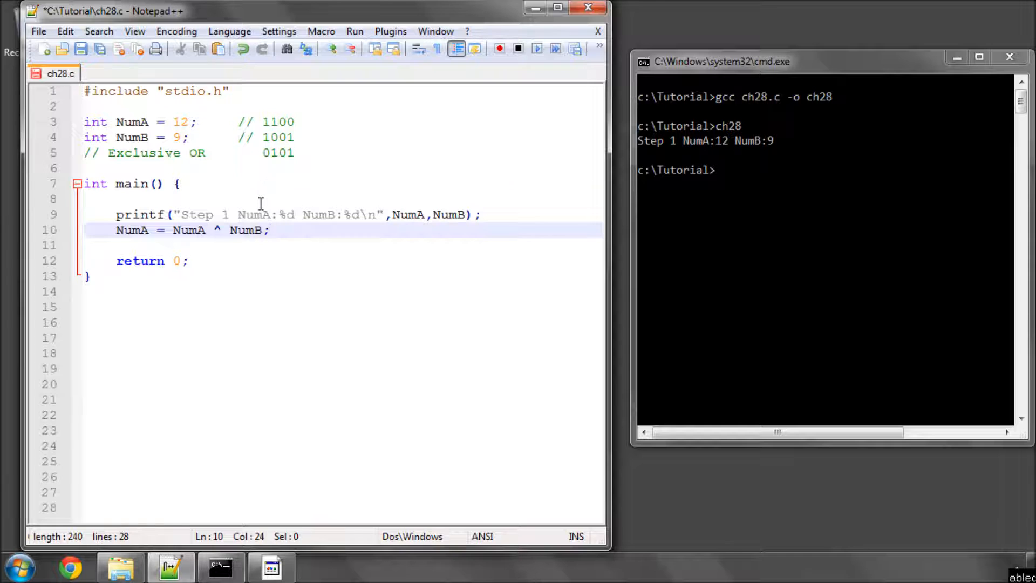
text(printf("Step 1 NumA:%d NumB:%d\n",NumA,NumB);)
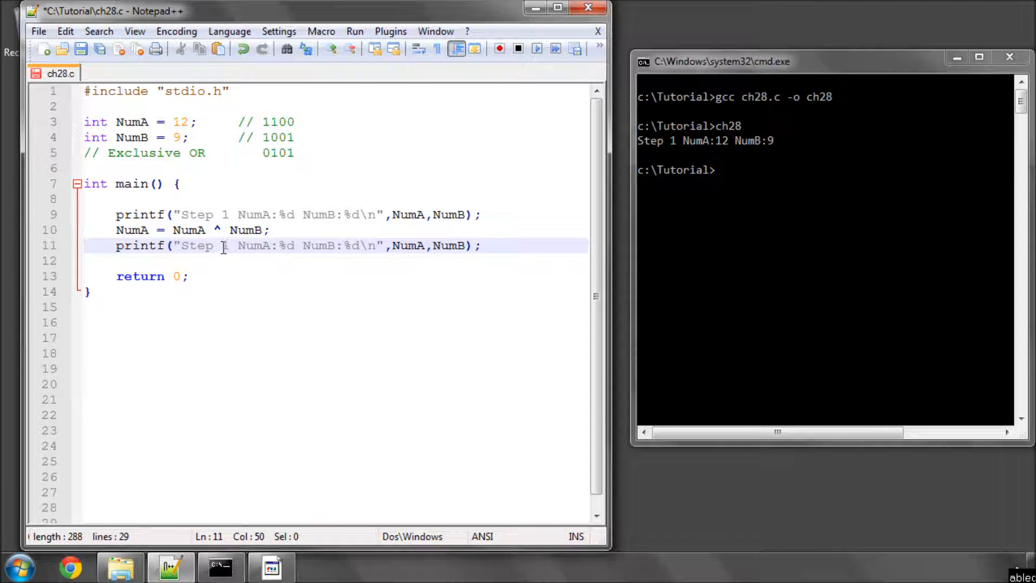
text(2)
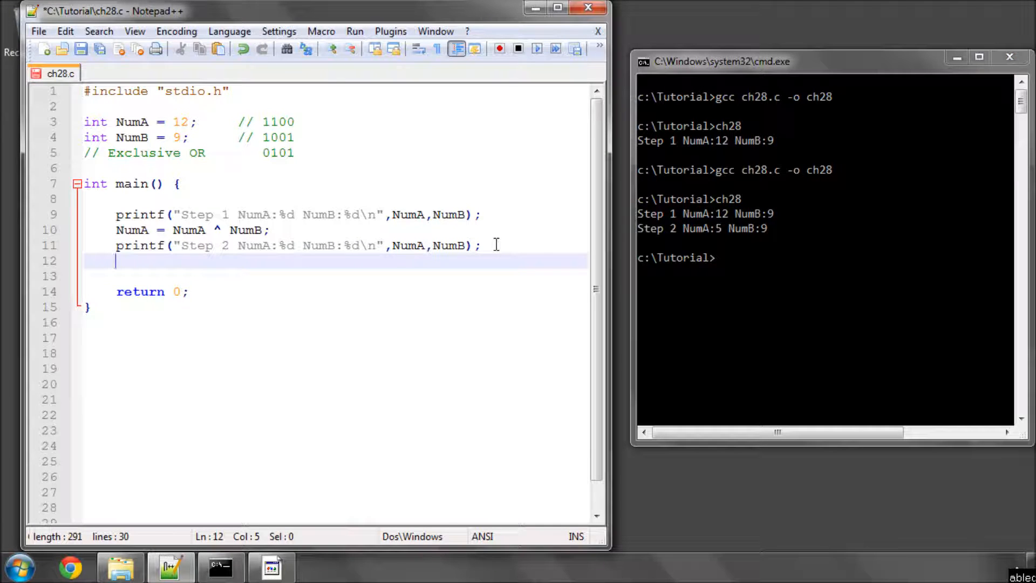
Type the XOR assignment 'NumB = NumA ^ NumB;'.
text(Num)
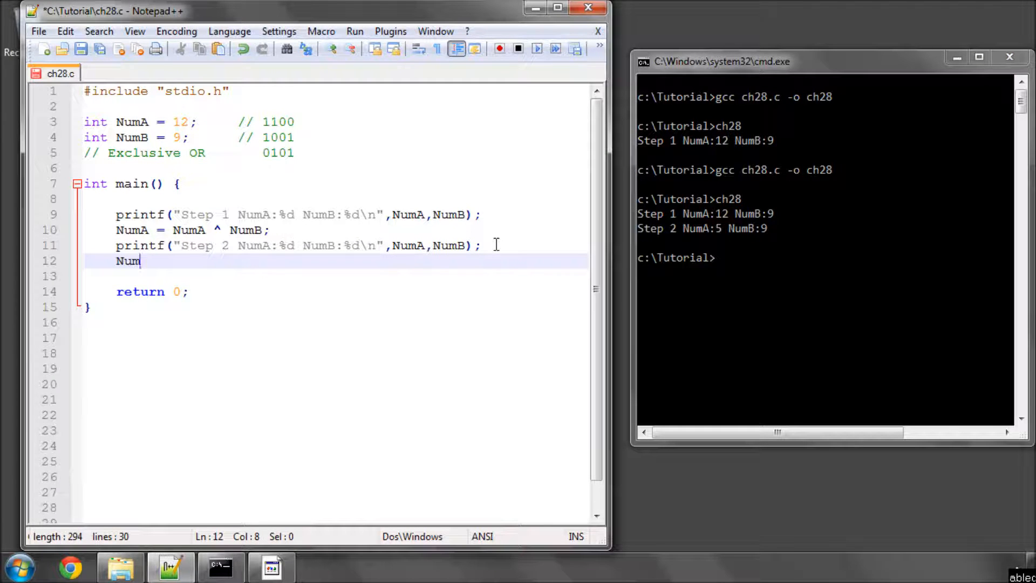
text(B = NumA)
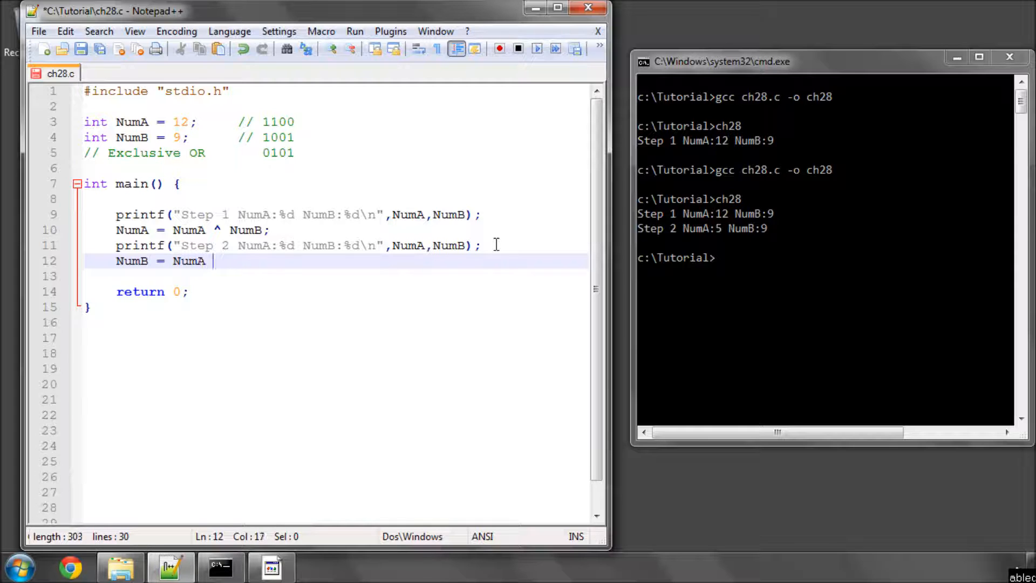
text(^)
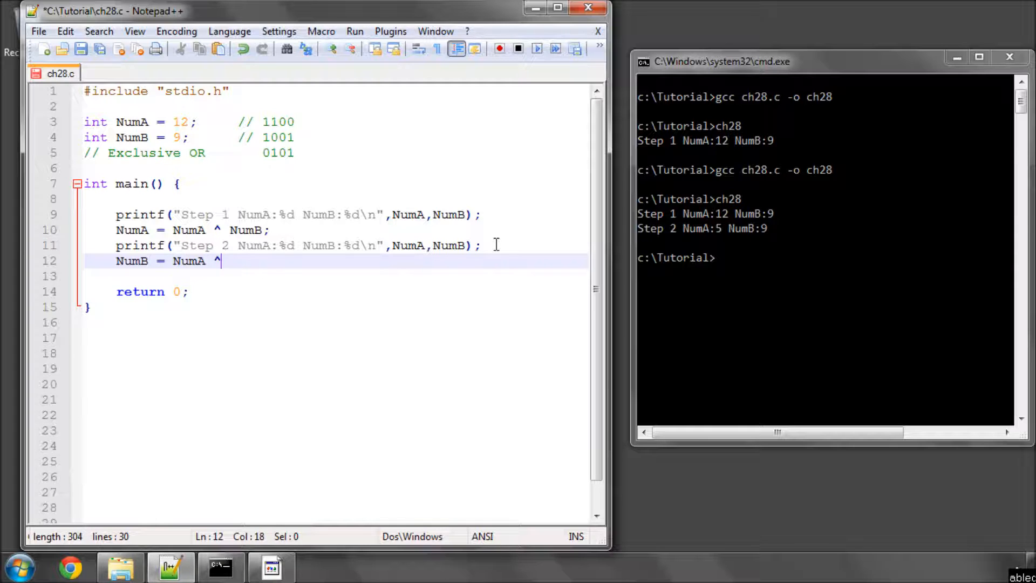
text(Num)
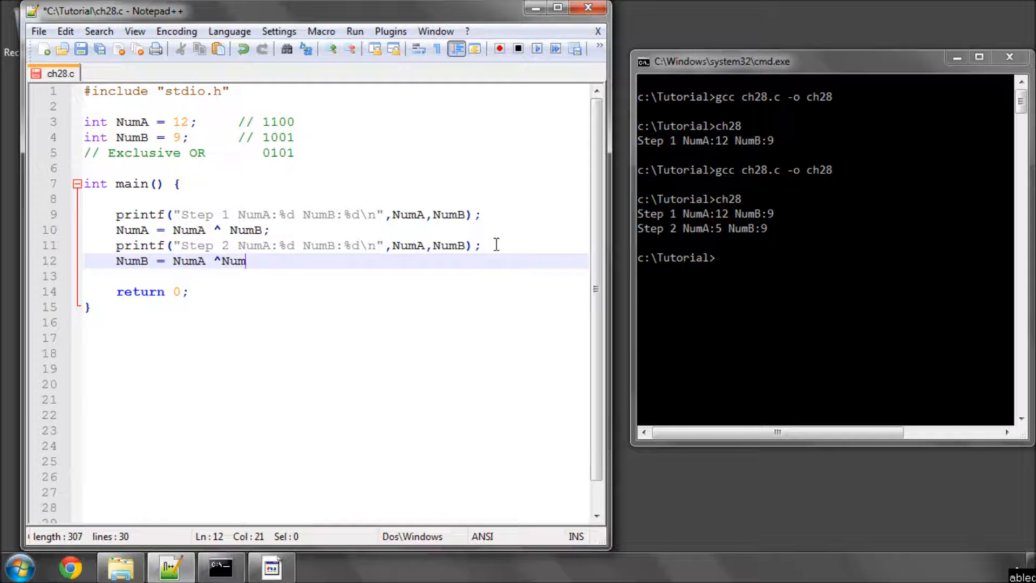
text(B)
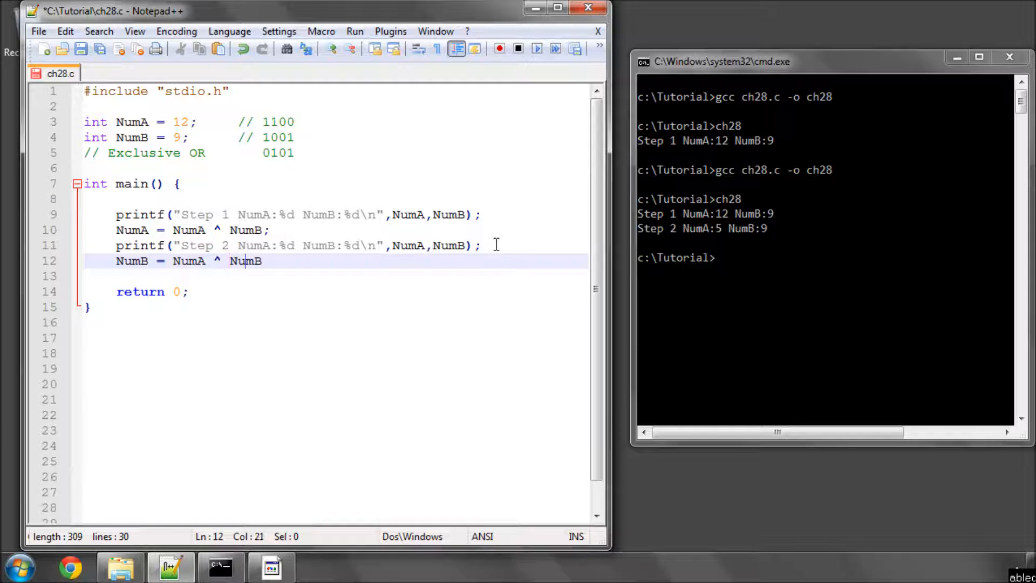
text(;)
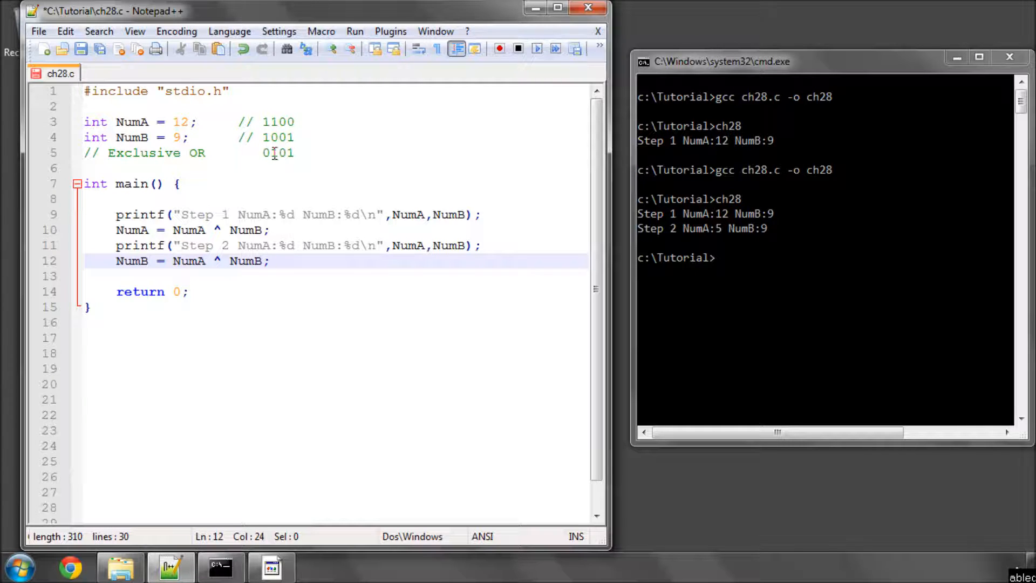
mouse_move(266, 165)
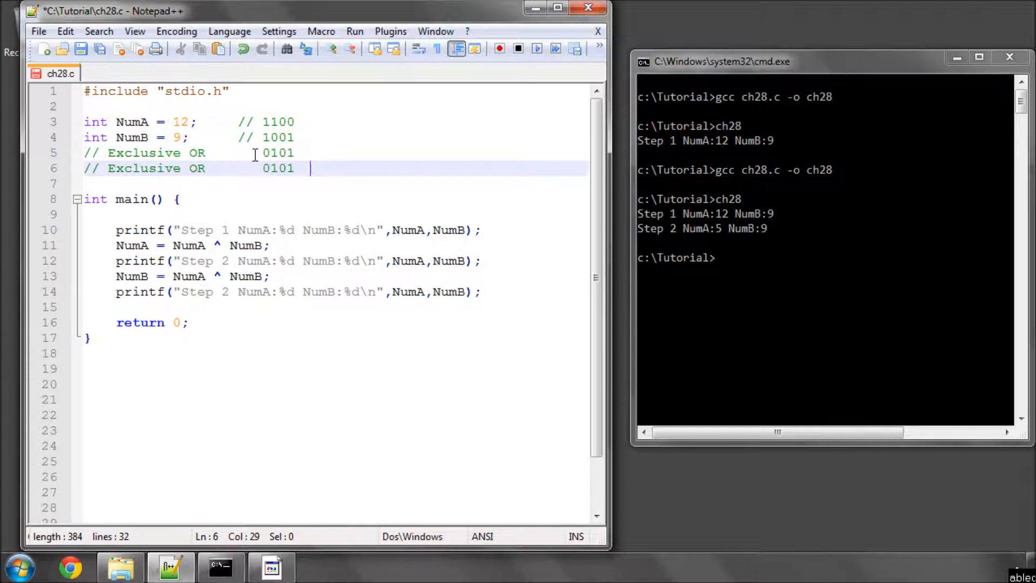
Label the copied comment '-> Step2' and select its binary value to replace.
text(->)
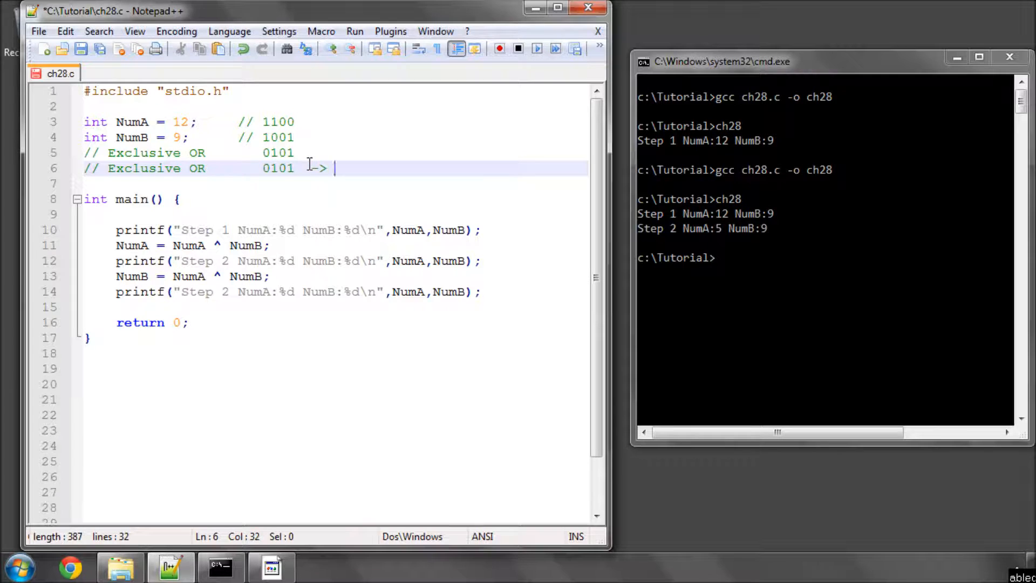
text(Step2)
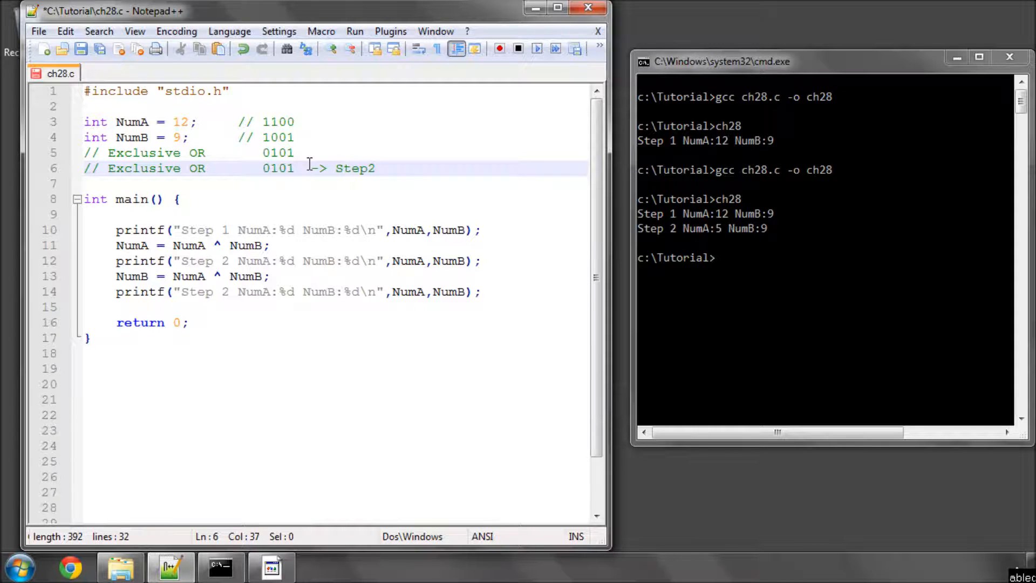
click(263, 137)
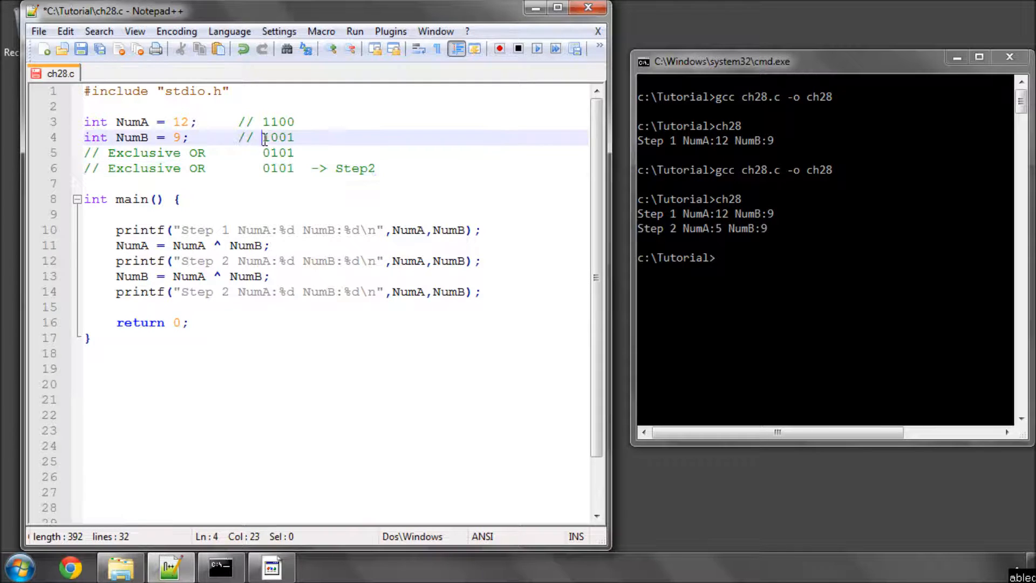
double_click(279, 152)
text(3)
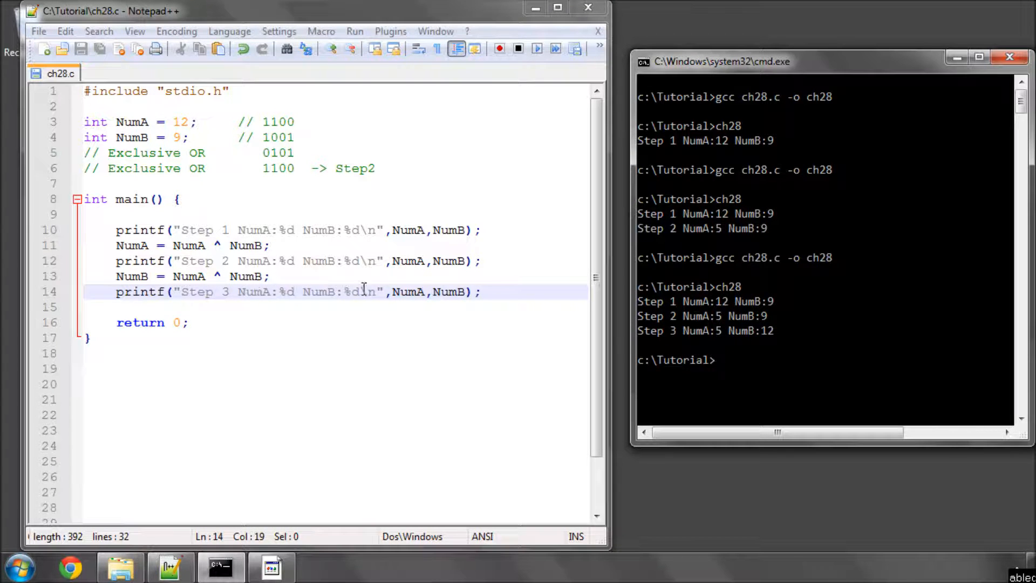
Paste the XOR and printf lines after Step 3 and select NumA for the assignment.
click(481, 230)
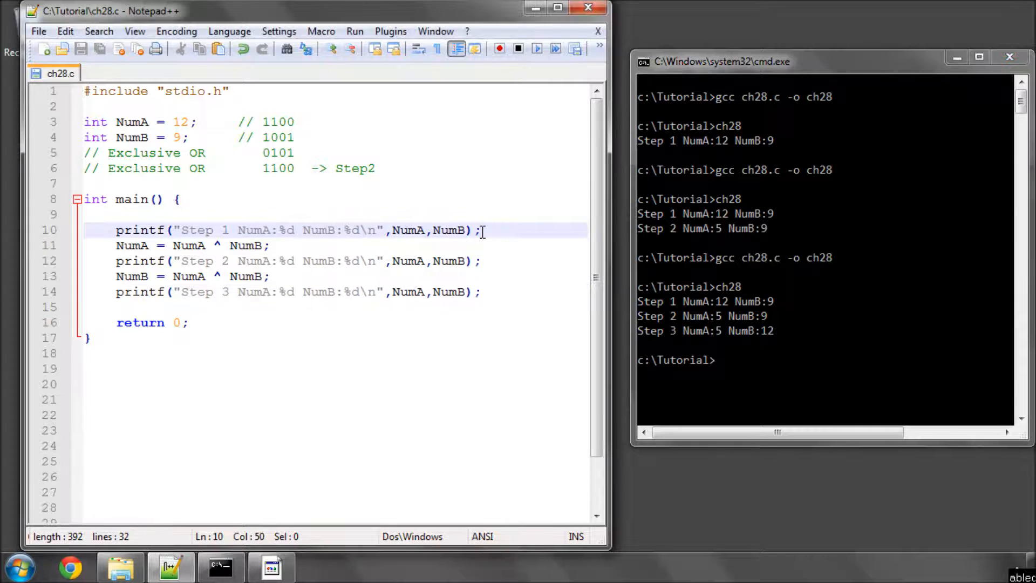
click(486, 291)
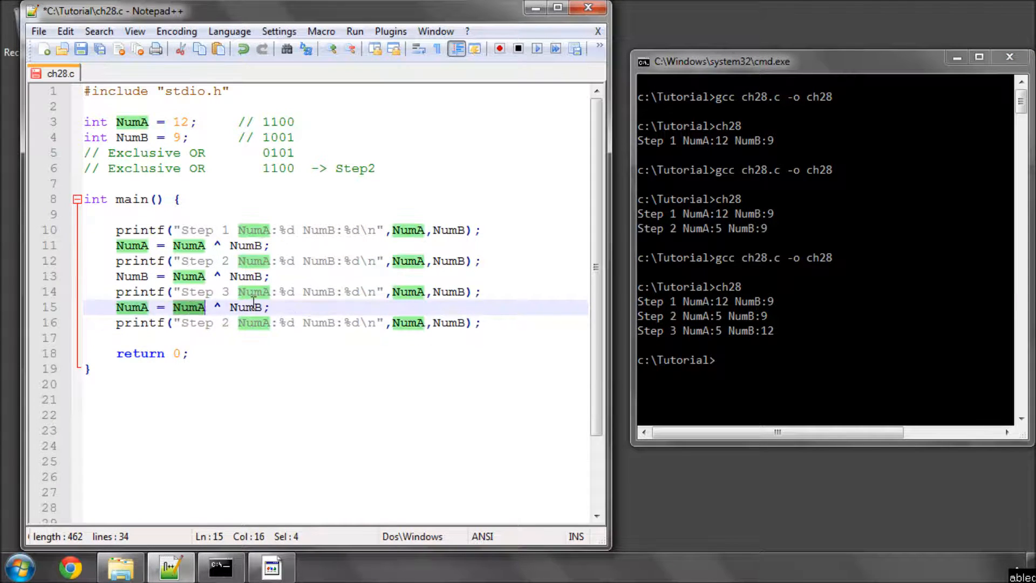
double_click(245, 307)
text(4)
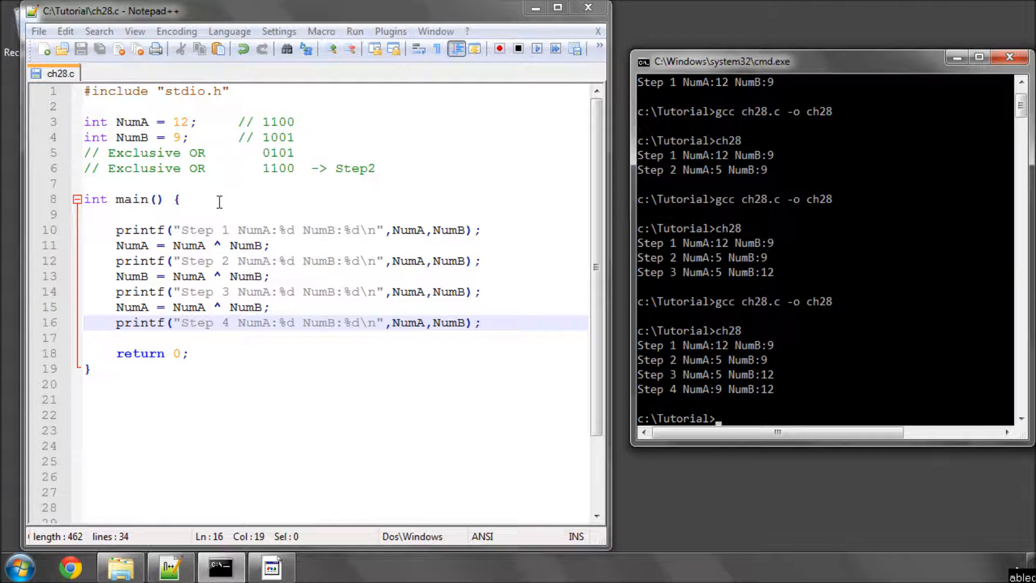
mouse_move(220, 193)
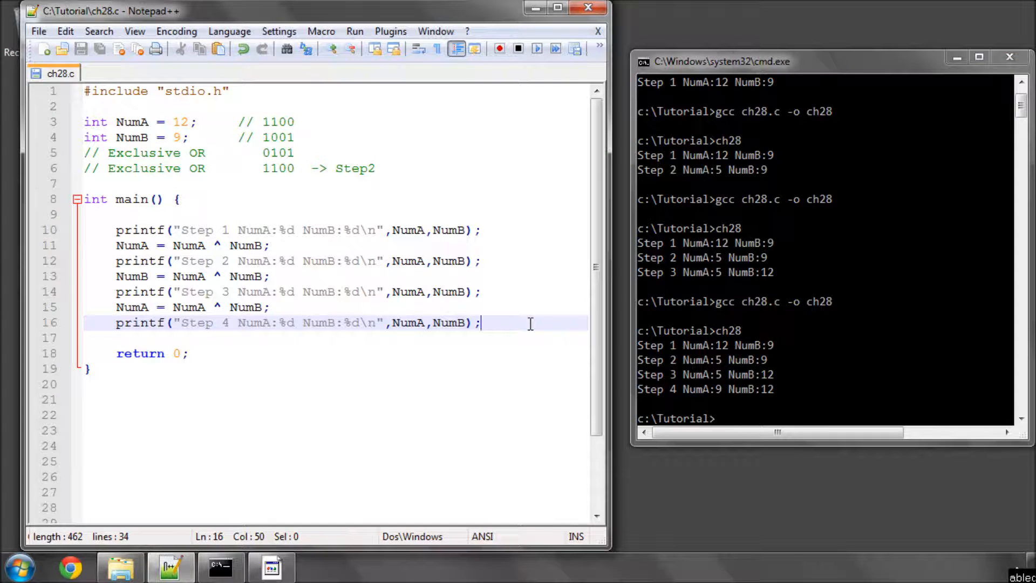
Add 'printf("\n\n");' after the Step 4 printout.
text(p)
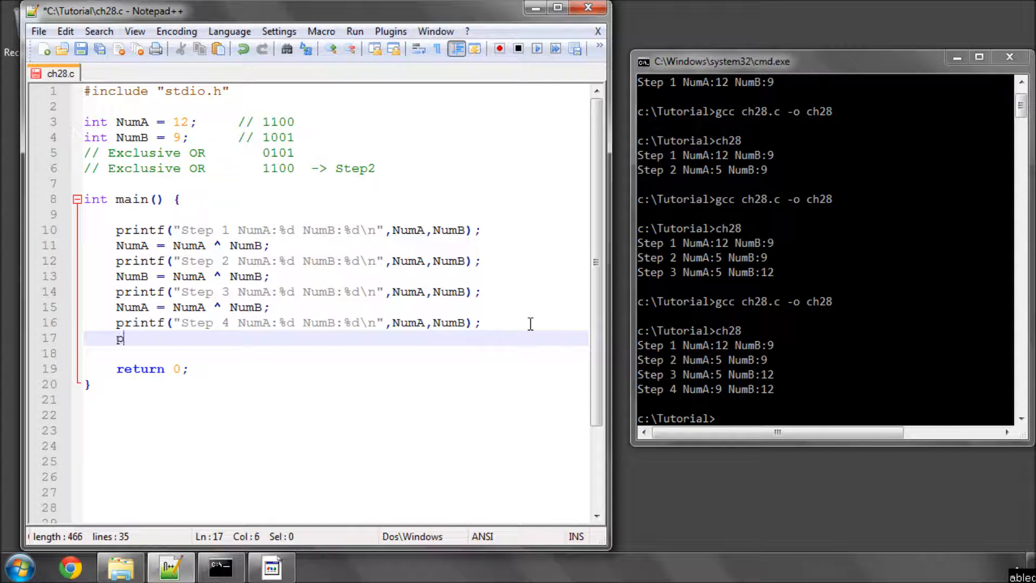
text(rintf(")
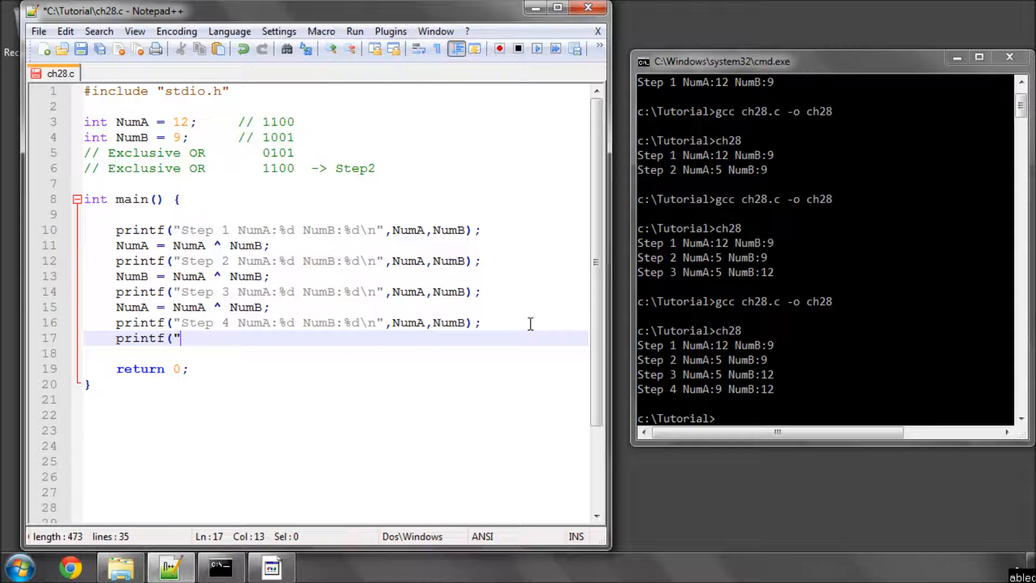
text(\n\)
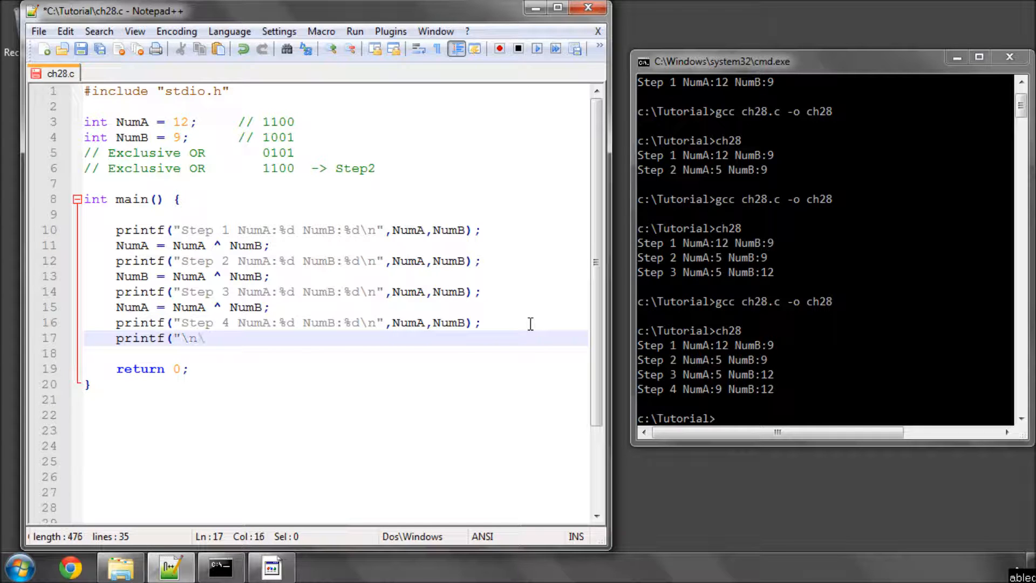
text(n");)
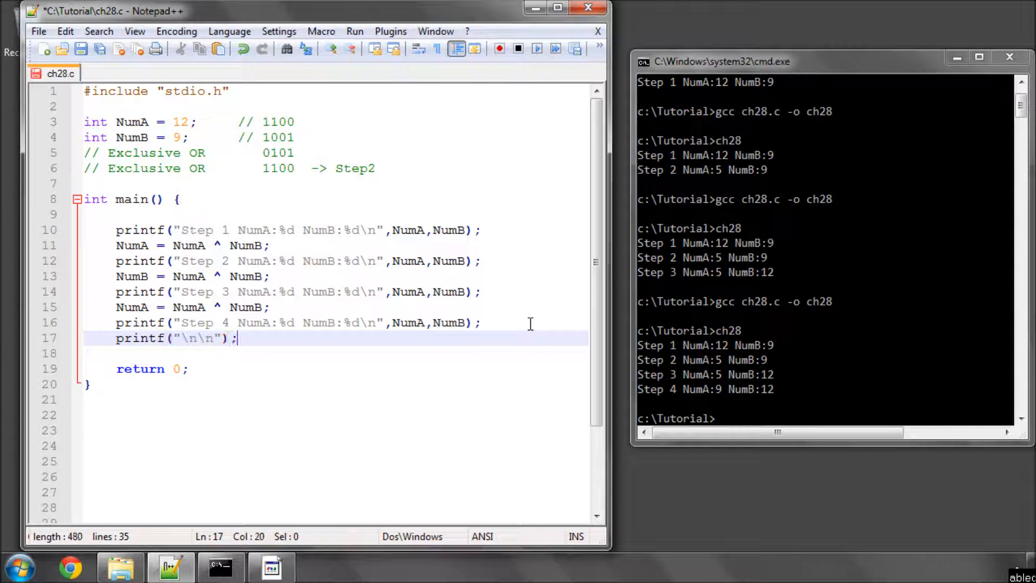
key(Enter)
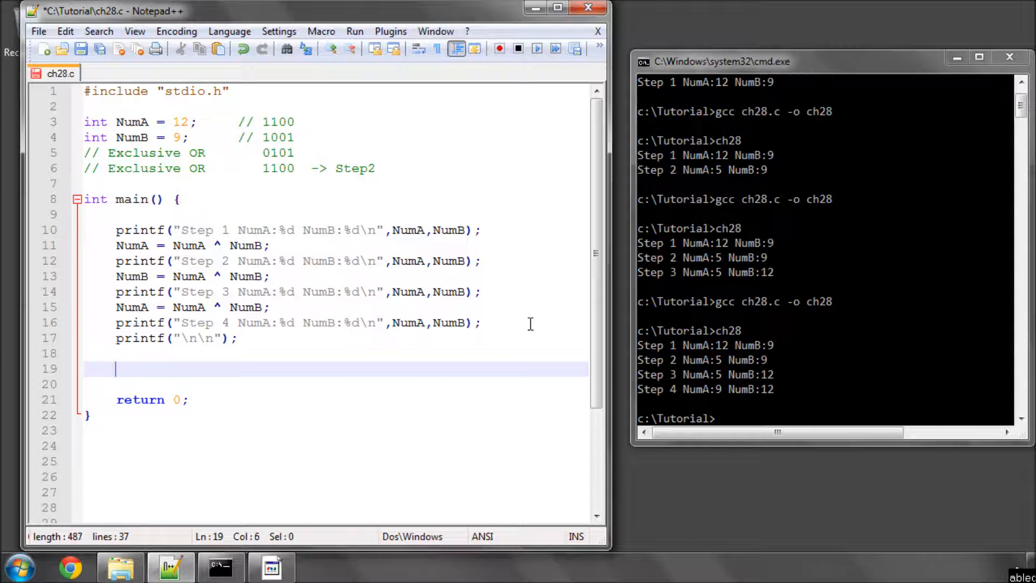
Declare 'int RandOne = rand();' and select the duplicated name to rename.
text(int Rand0)
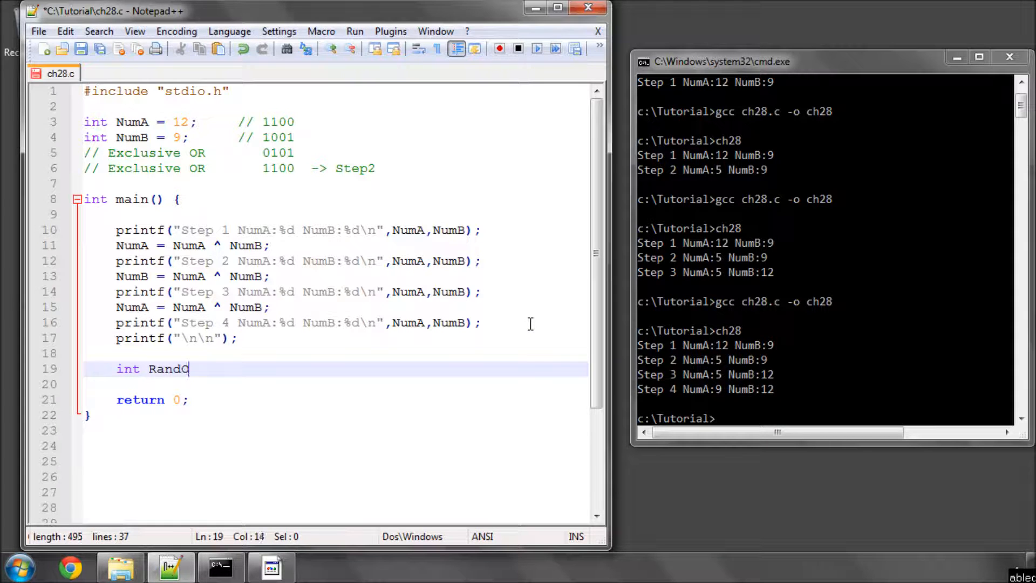
text(One =)
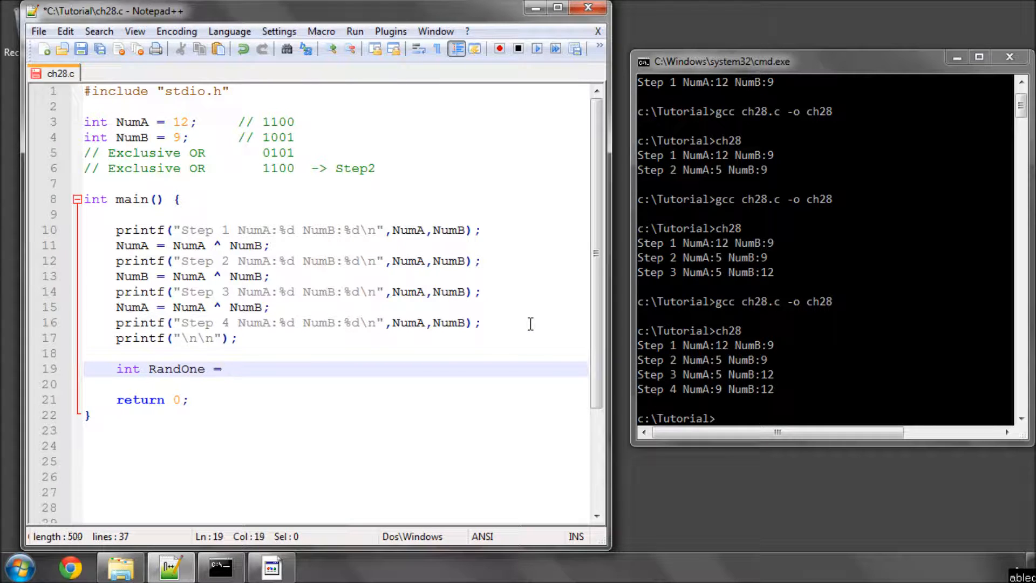
text(rand();)
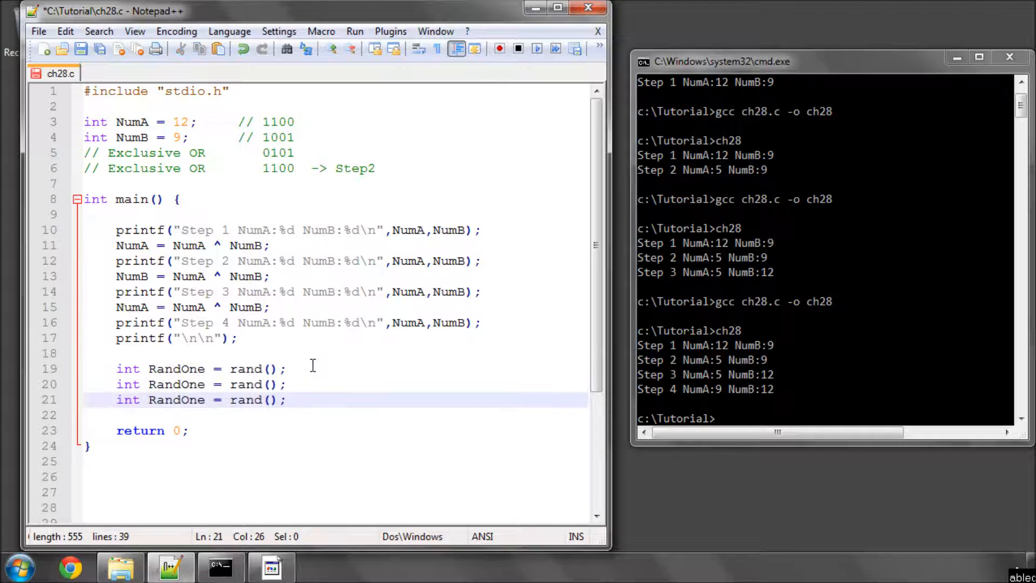
double_click(177, 384)
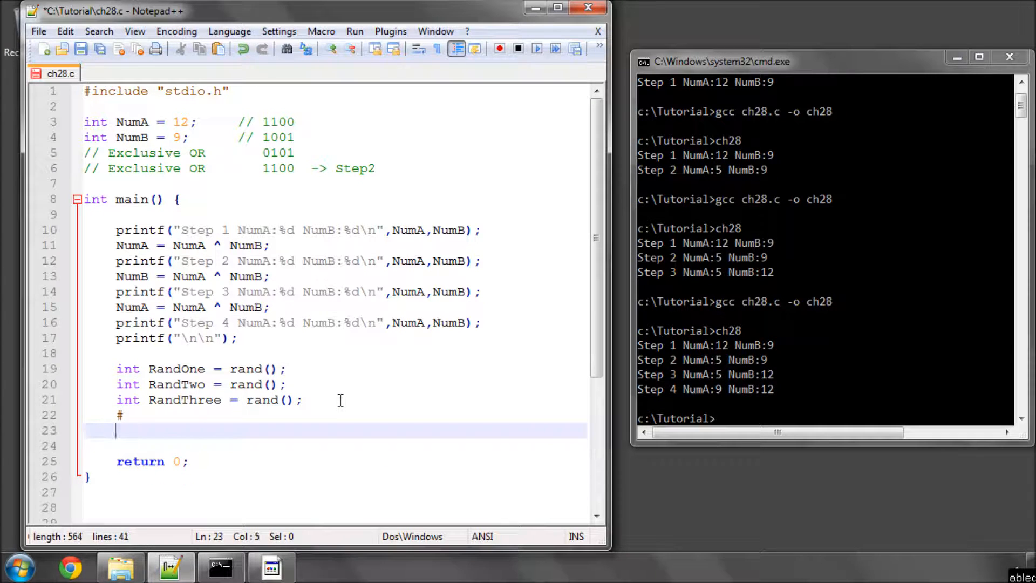
Write printf("RandOne:%d RandTwo:%d RandThree:%d\n", RandOne, RandTwo, RandThree);.
text(prin)
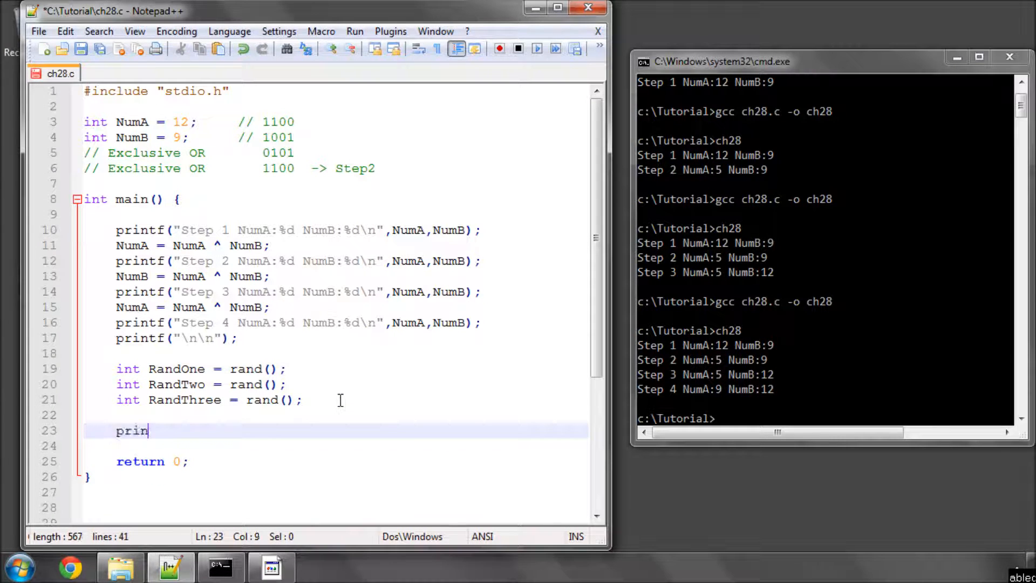
text(tf(")
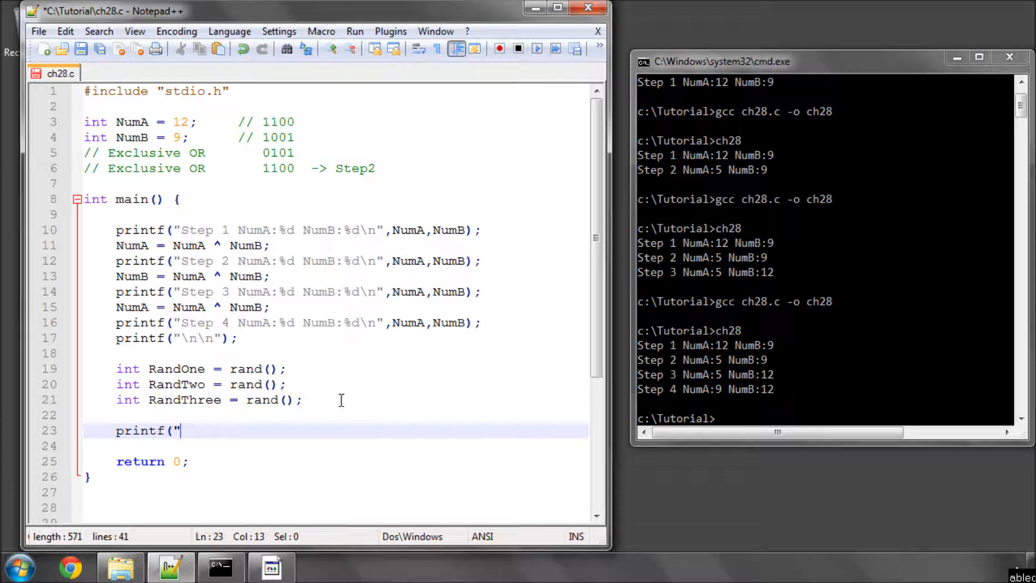
text(RandOne)
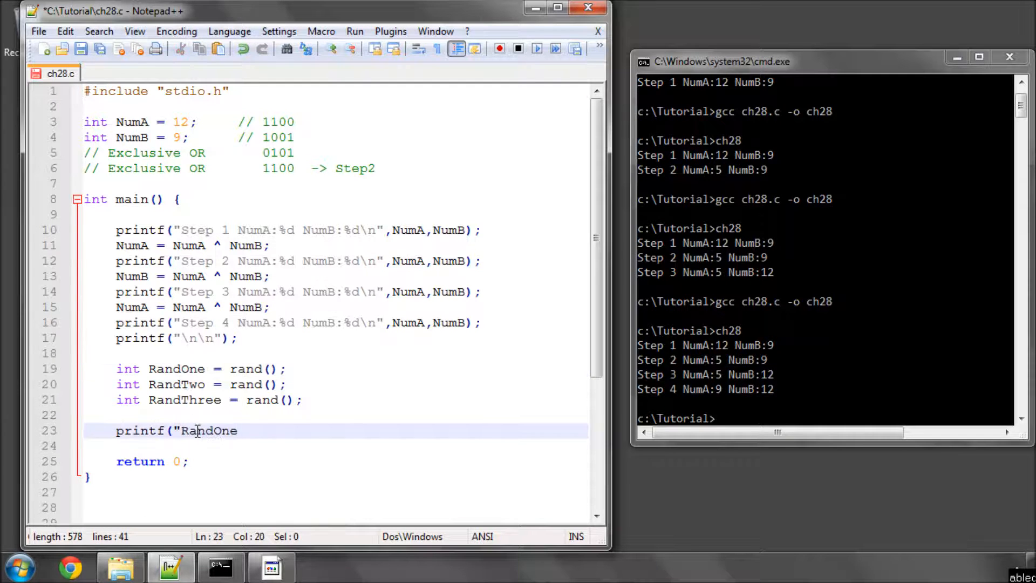
text(%d)
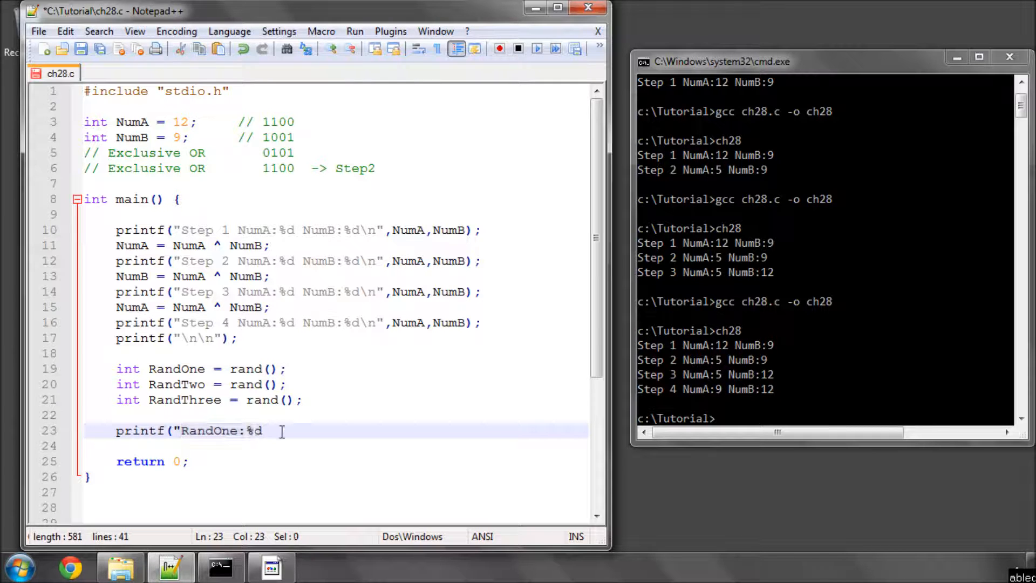
text(RandOne:%d RandOne:%d")
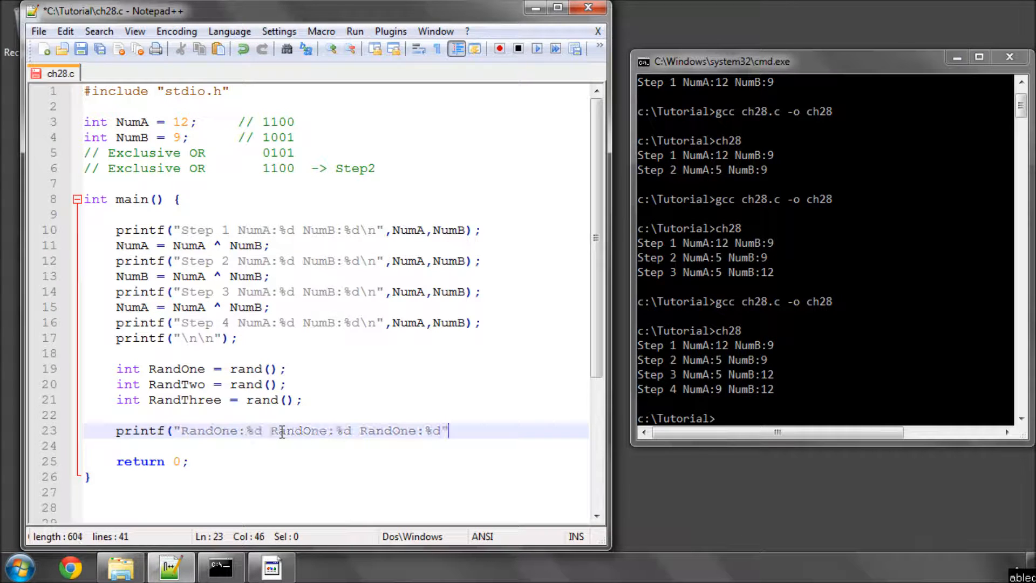
text(,)
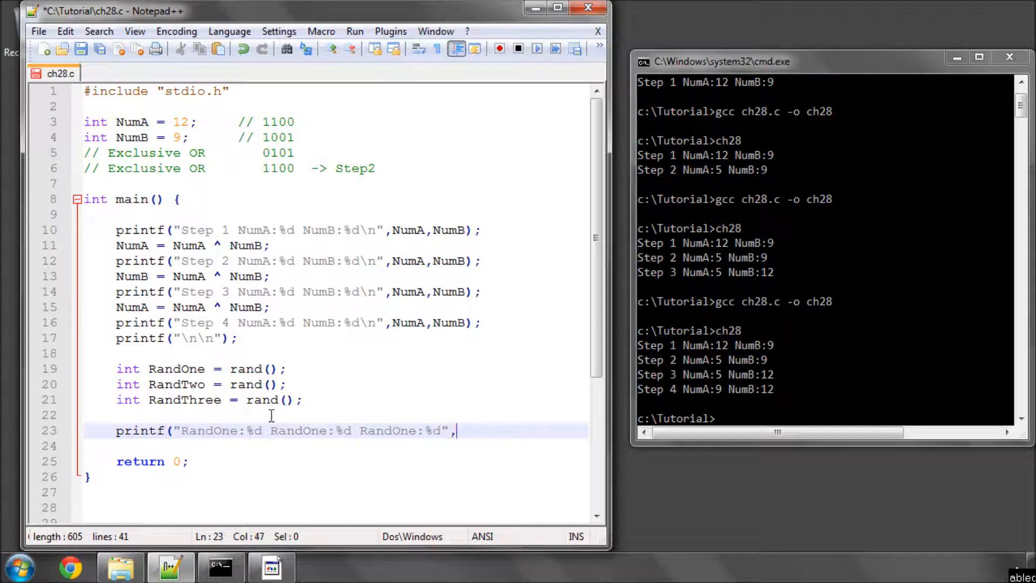
double_click(177, 368)
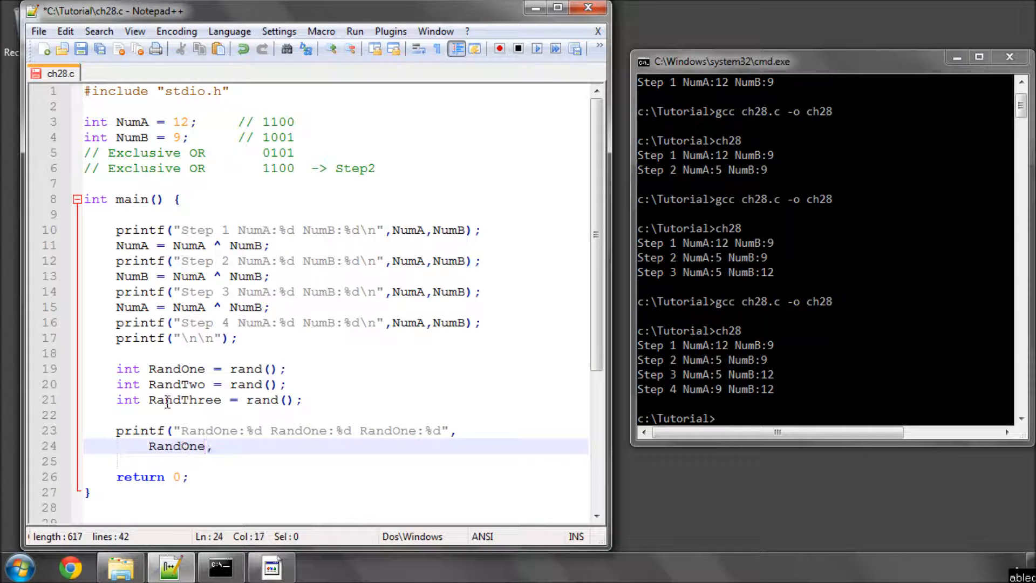
text(RandTwo)
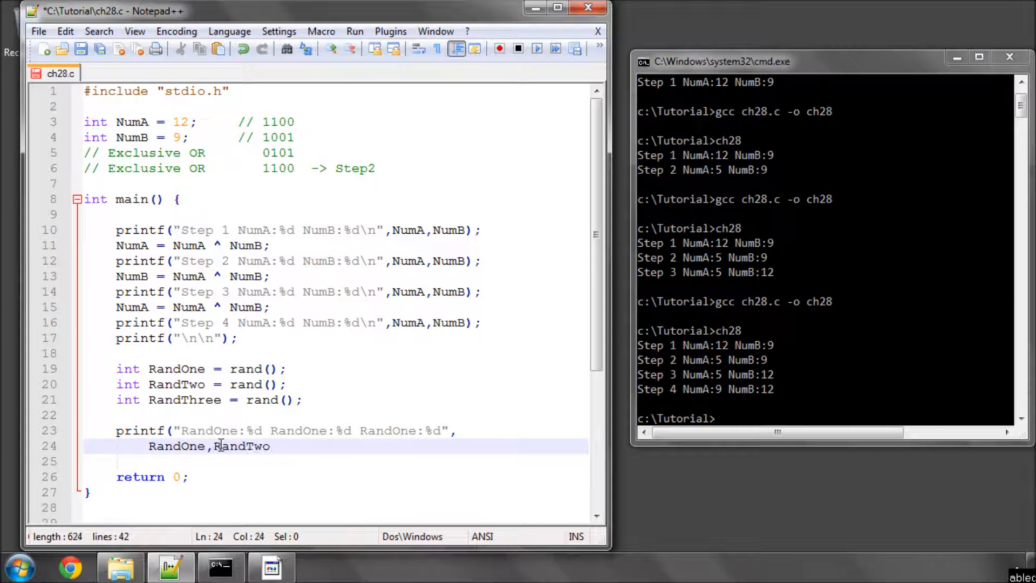
text(,)
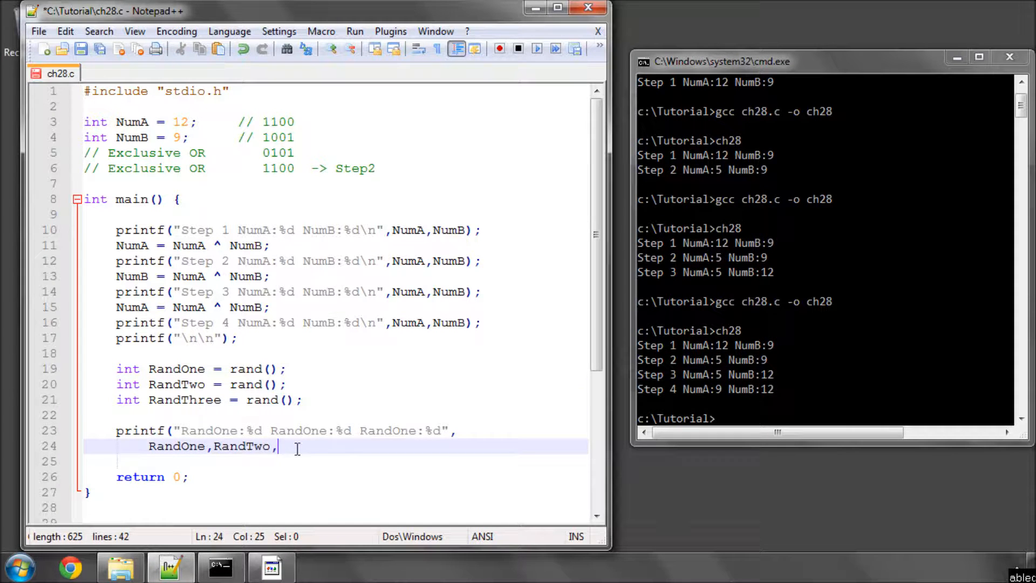
text(RandThree) ;)
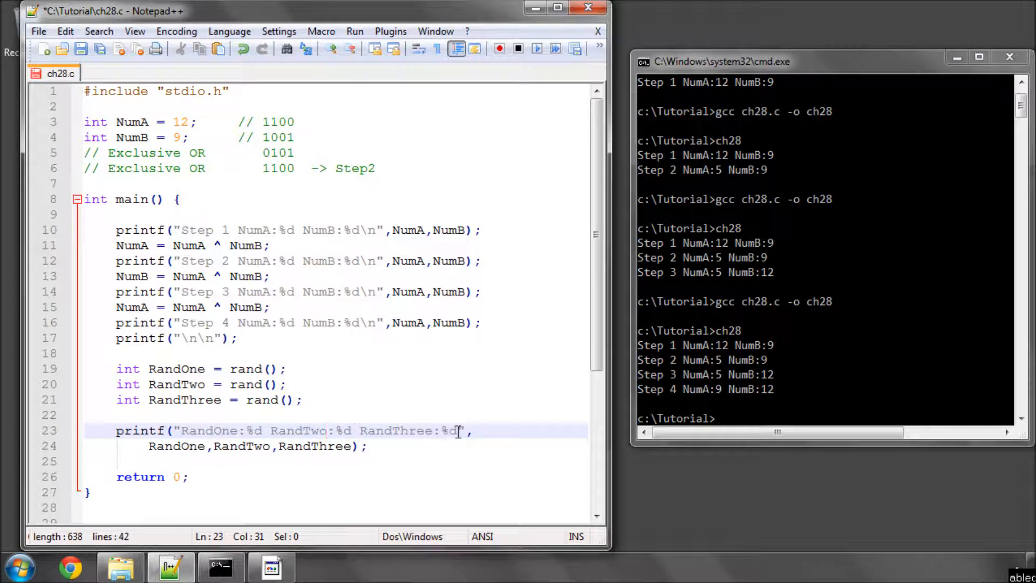
text(\n)
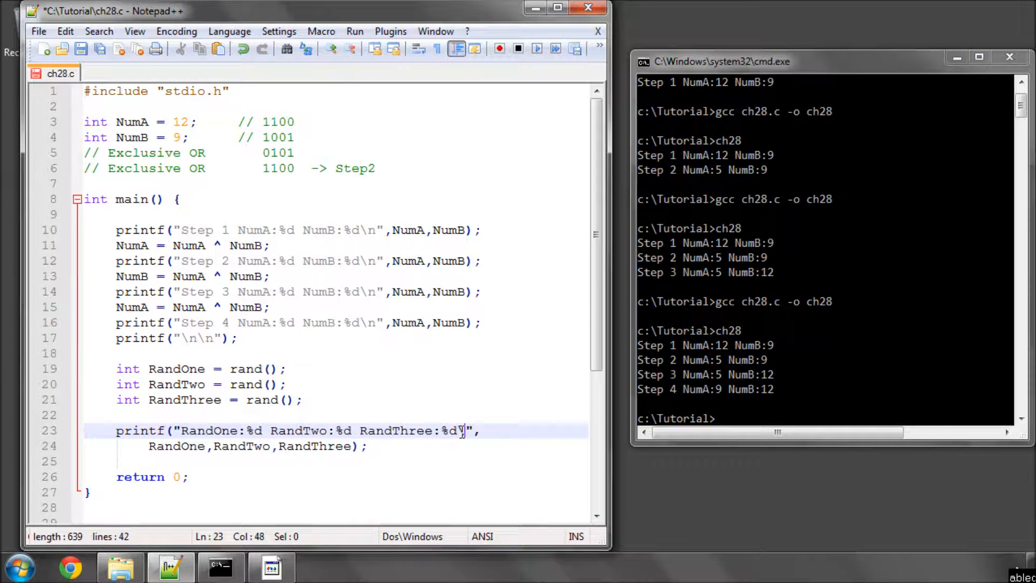
text(\n)
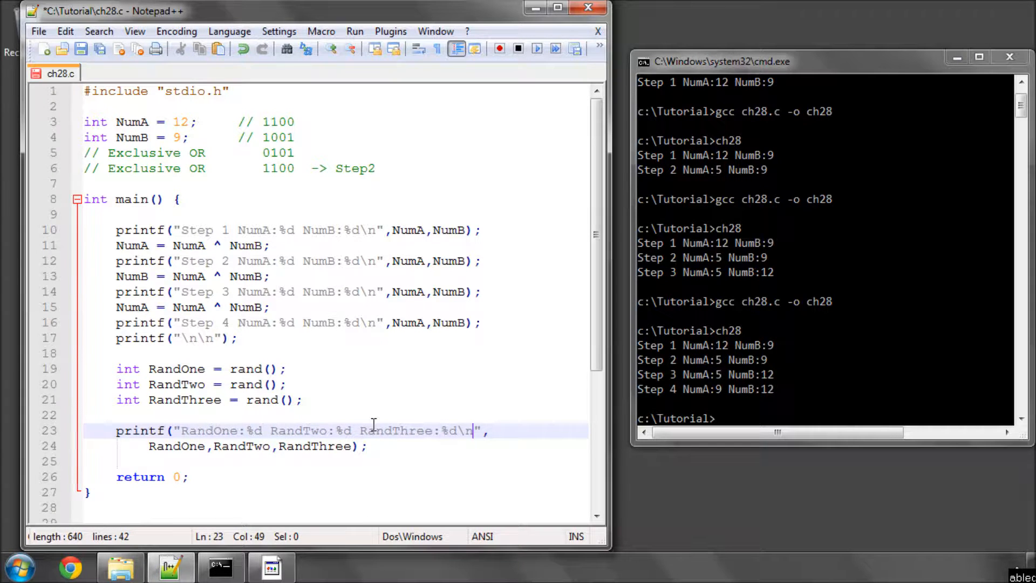
Declare 'int Key1 = RandOne ^ RandTwo ^ RandThree;' below the printf.
click(368, 306)
text(int)
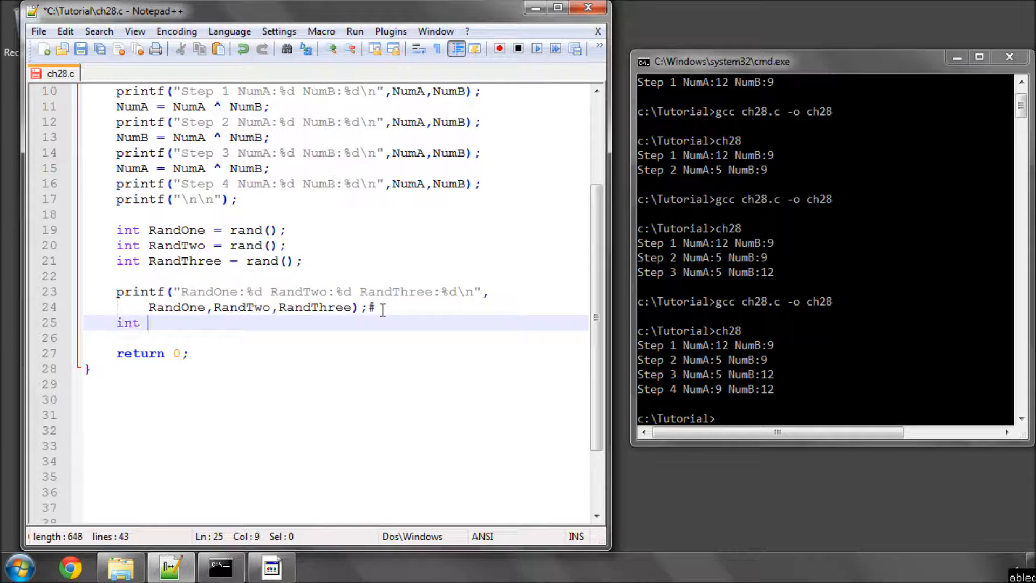
text(Key1 ))
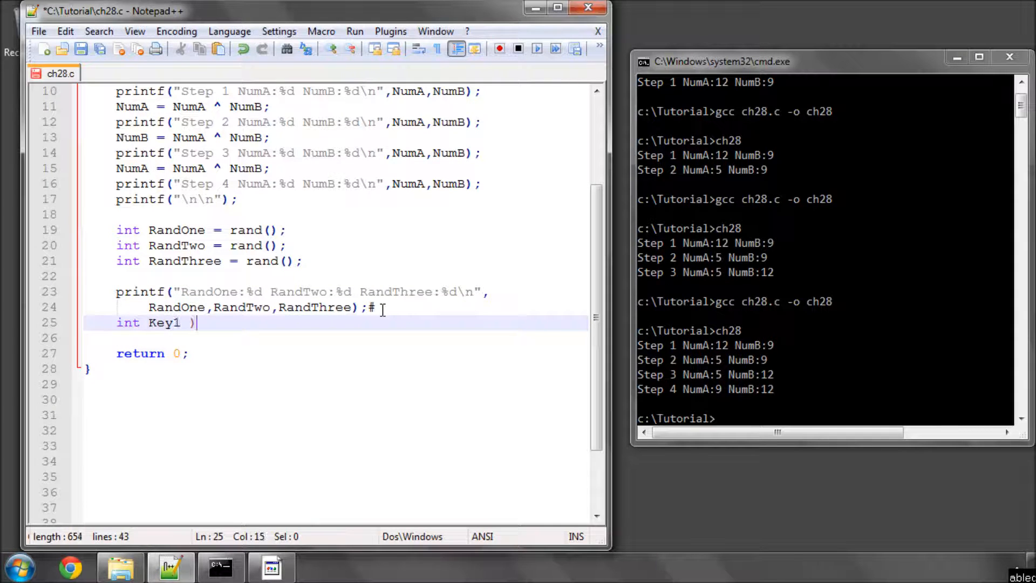
double_click(176, 230)
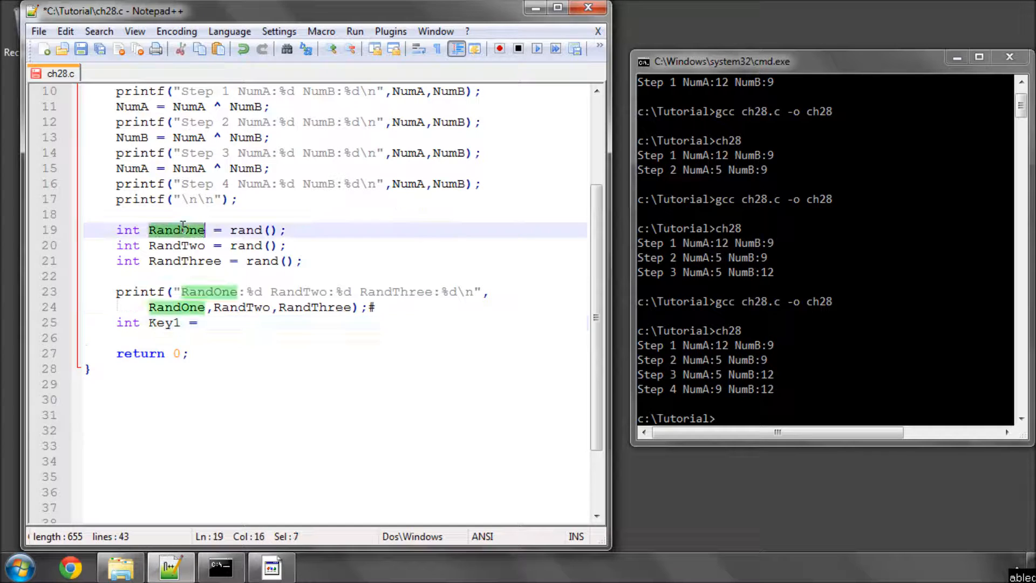
text(RandOne)
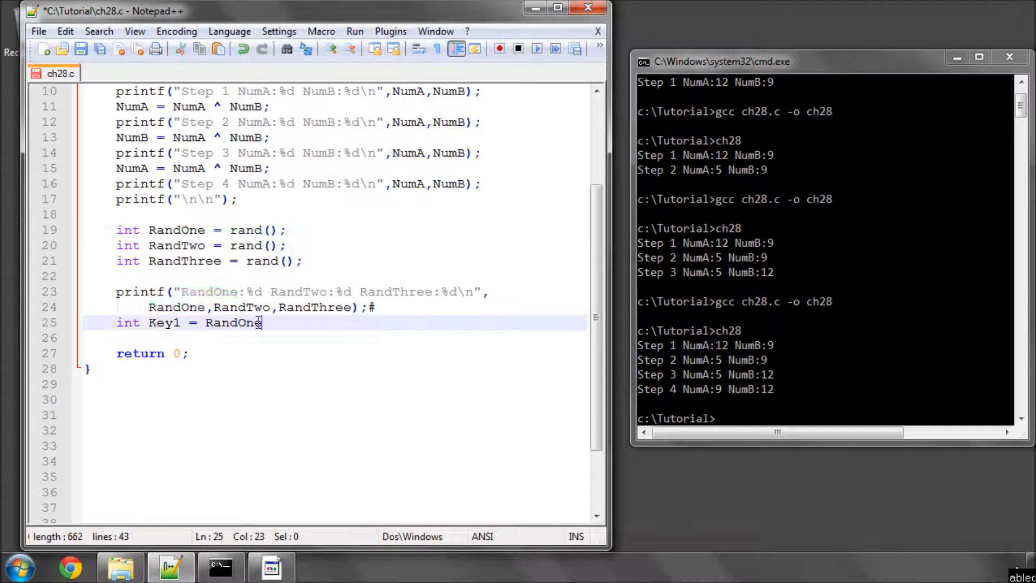
text(^)
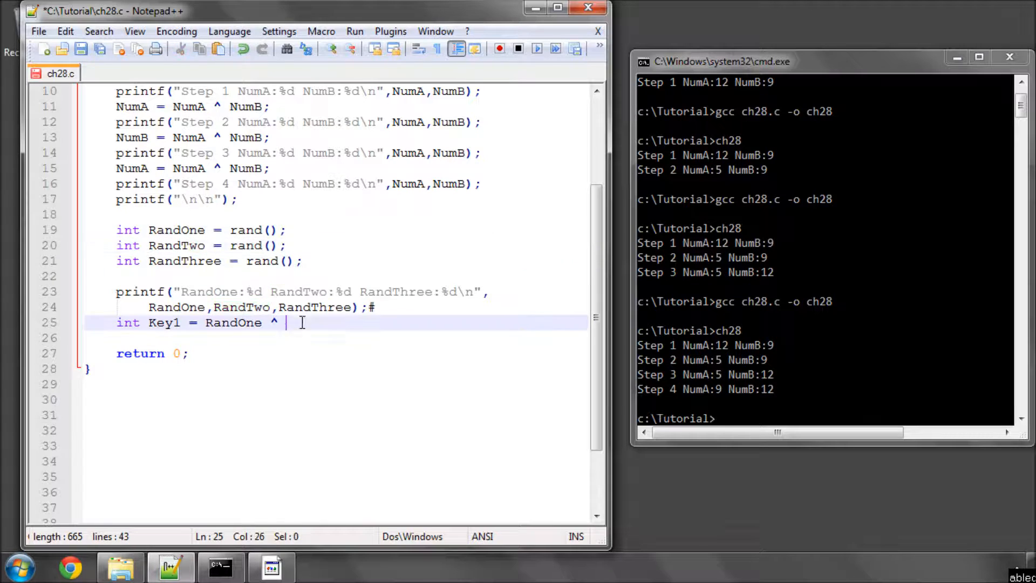
text(RandTwo ^)
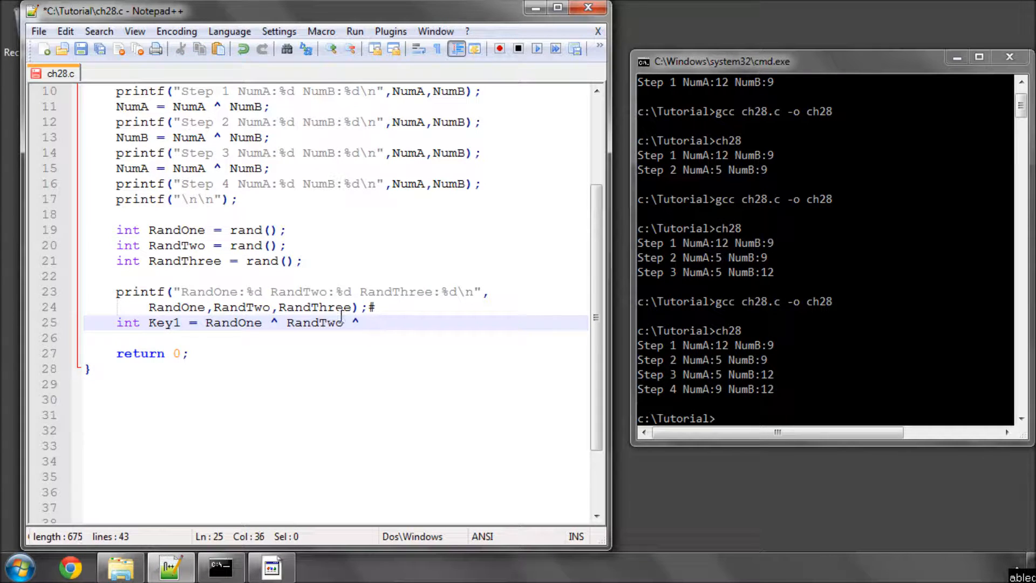
text(RandThree)
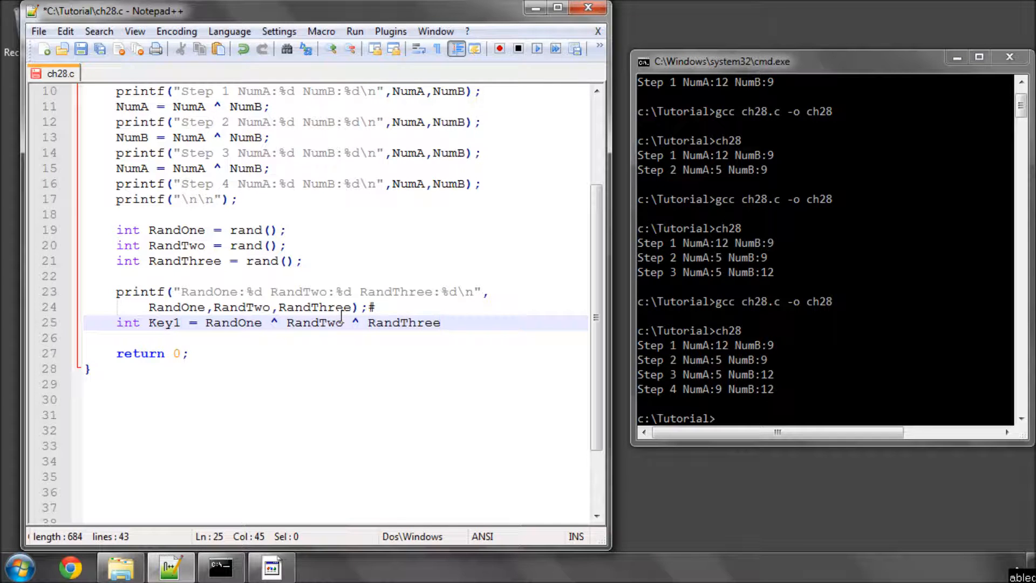
key(Enter)
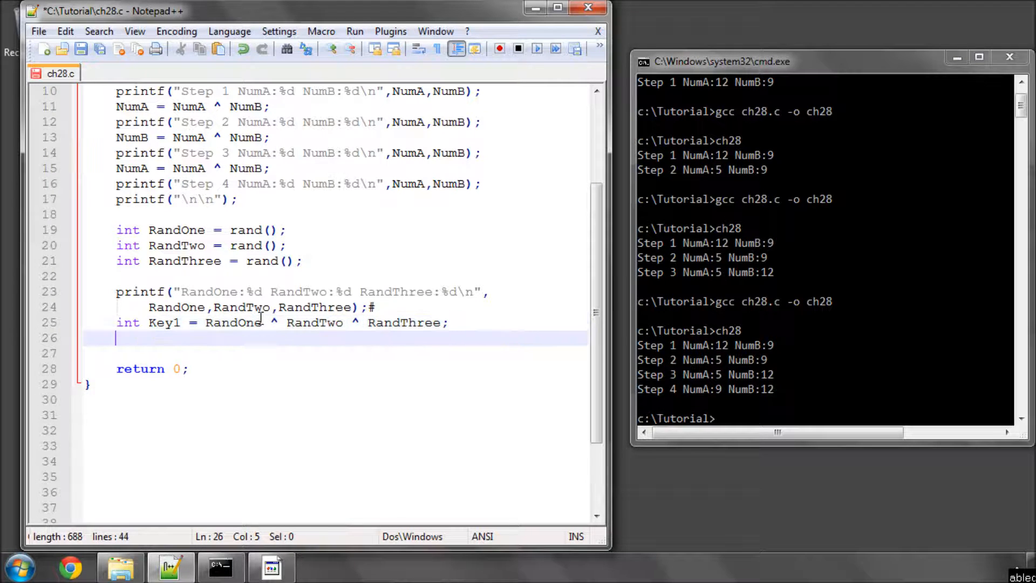
Declare 'int Key2 = RandOne ^ RandThree;' on the next line.
text(int)
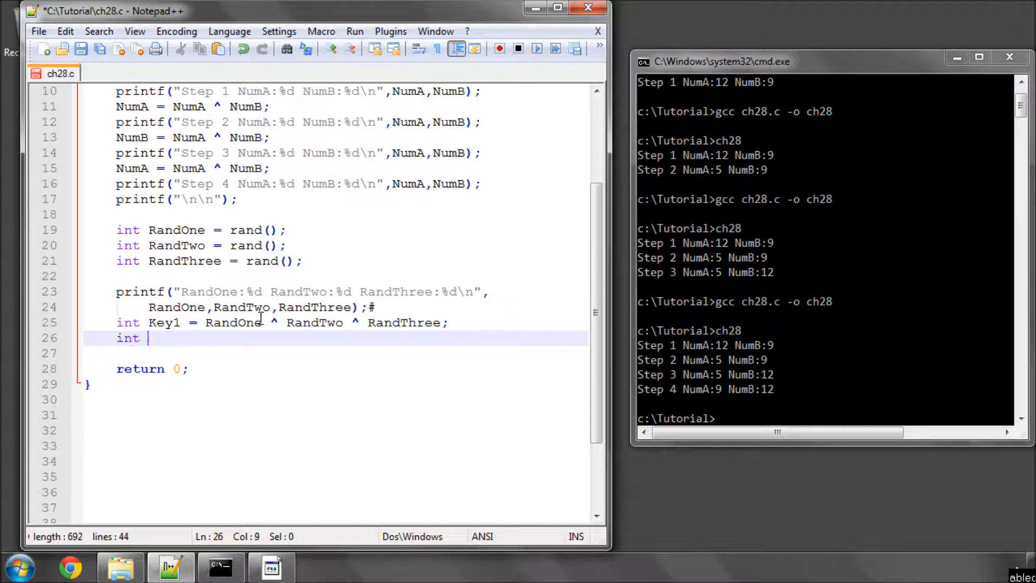
text(Key)
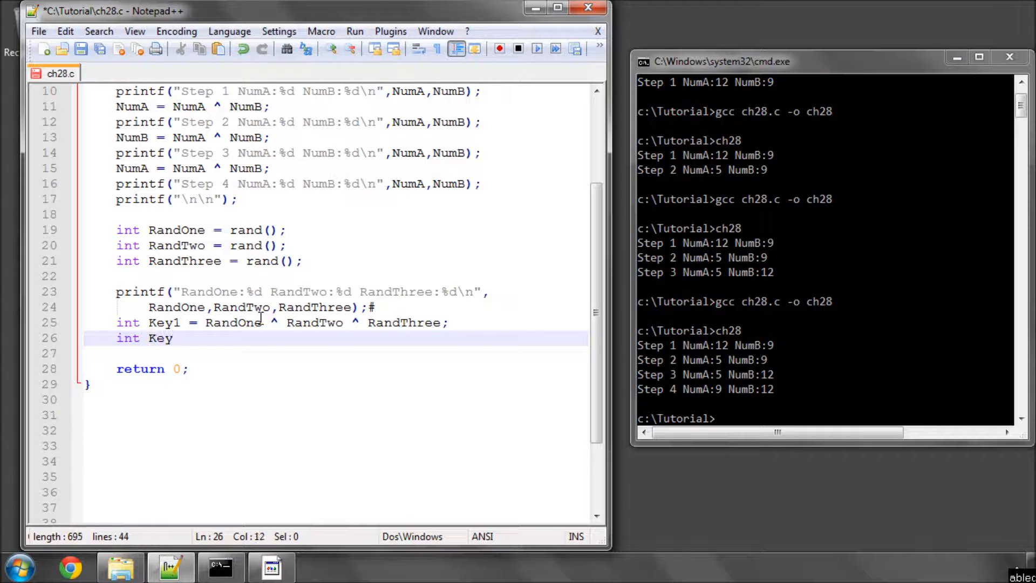
text(2 =)
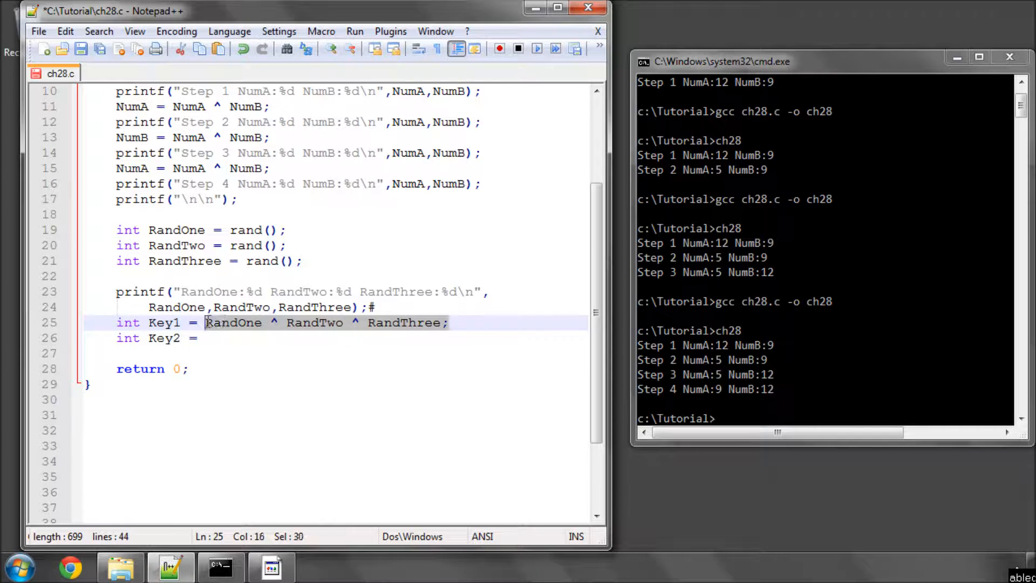
text(RandOne ^ RandTwo ^ RandThree;)
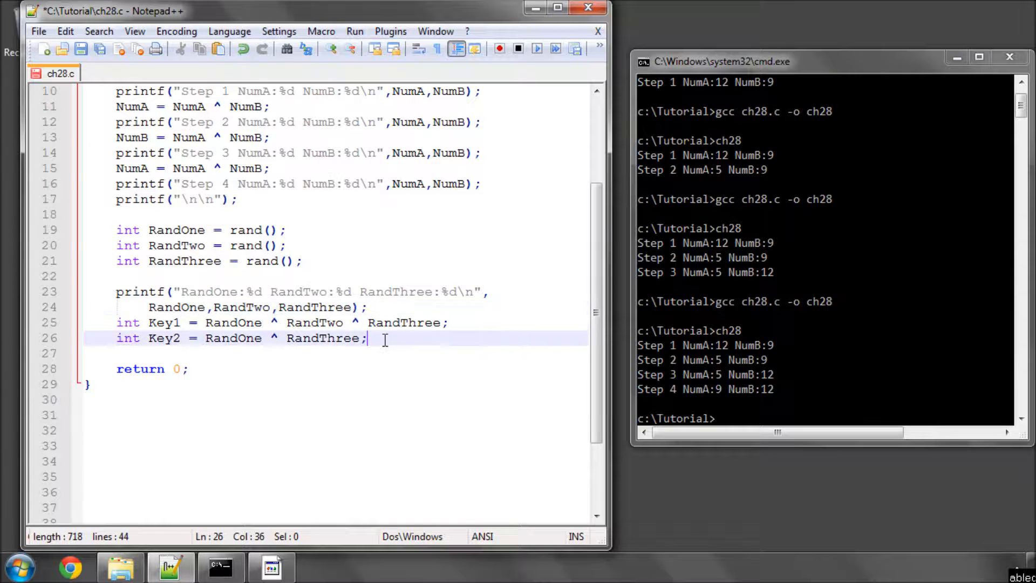
key(Return)
text(printf("Key1:%d Key2:%d\n",)
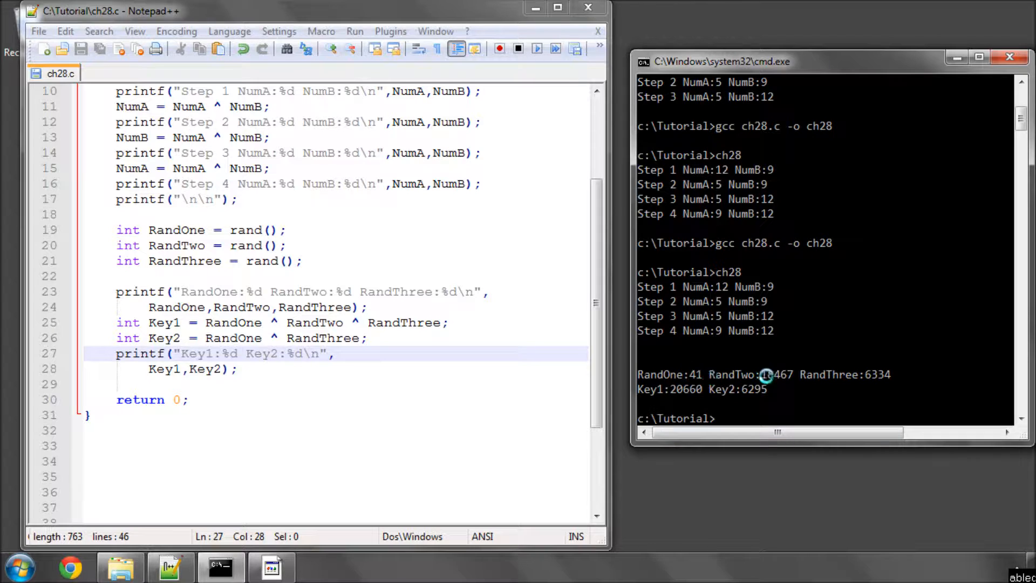
mouse_move(704, 397)
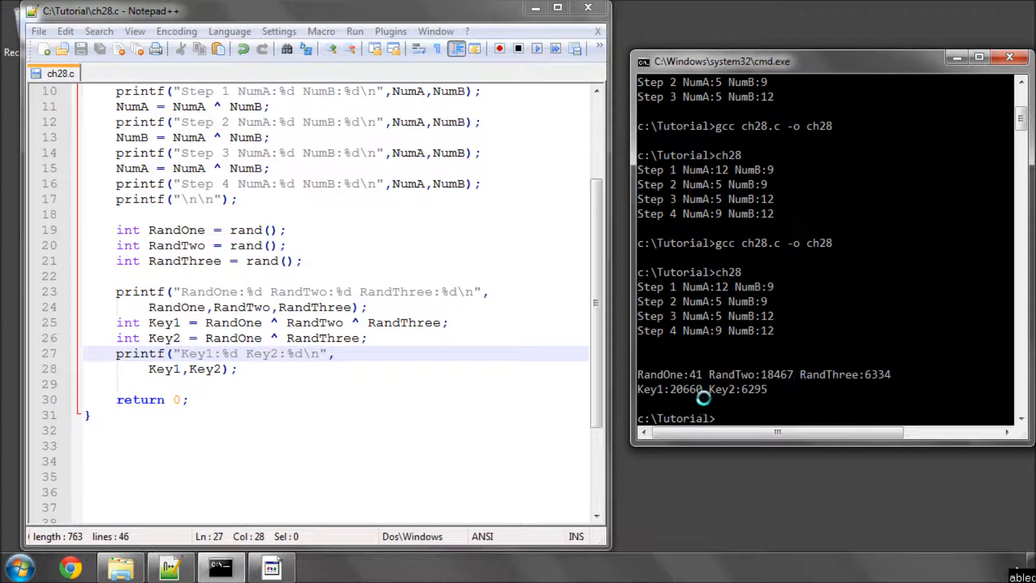
mouse_move(718, 389)
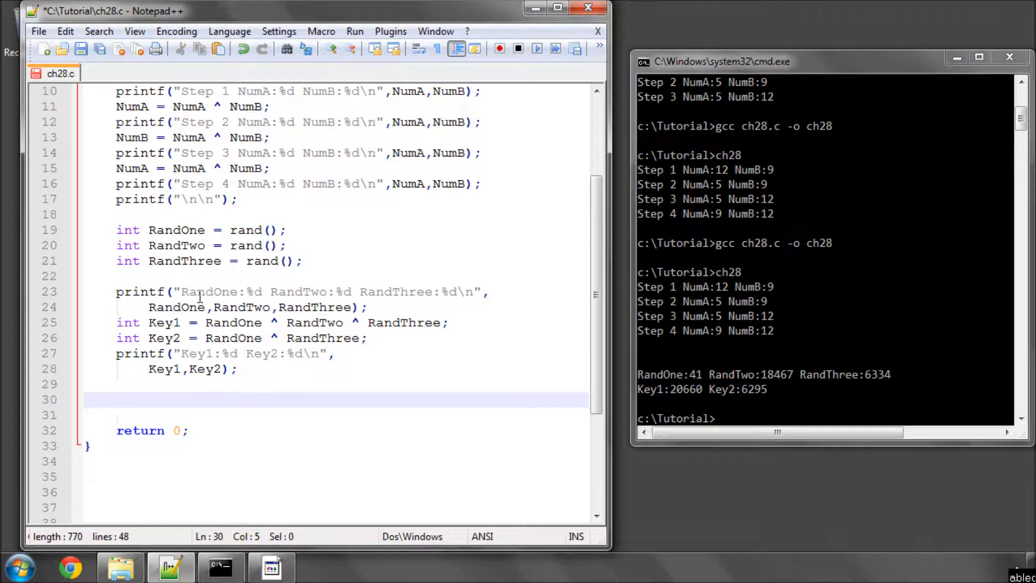
Type 'Key1 = Key1 ^ RandTwo;', save ch28.c, and highlight RandTwo.
text(Ke)
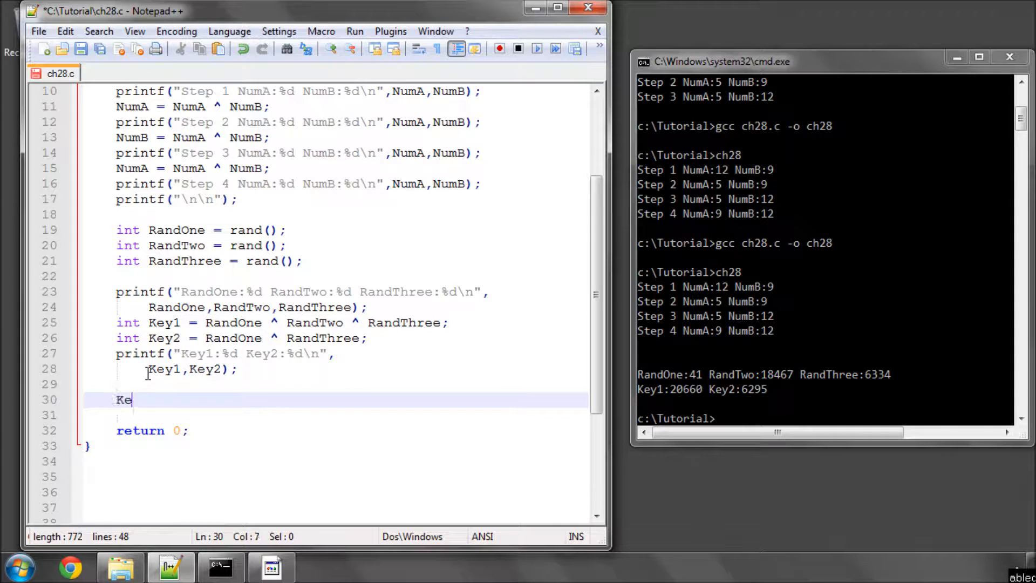
text(y1 =)
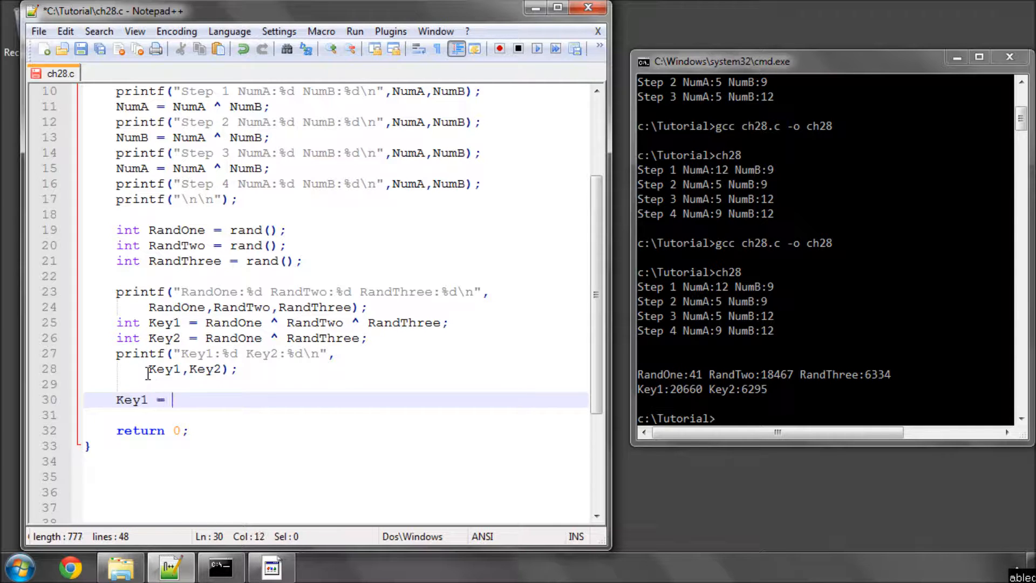
text(Key1 ^)
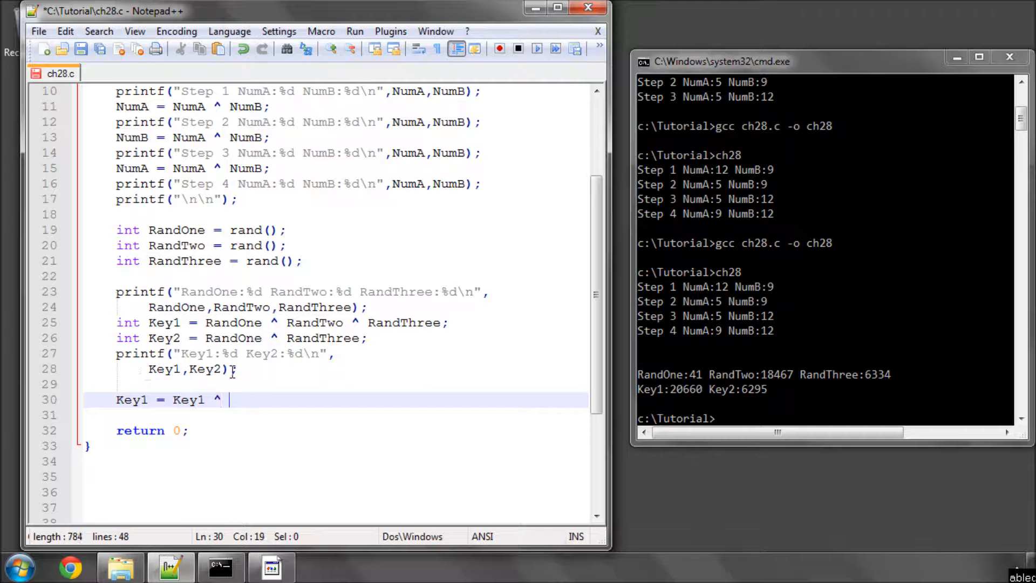
text(RandTwo;)
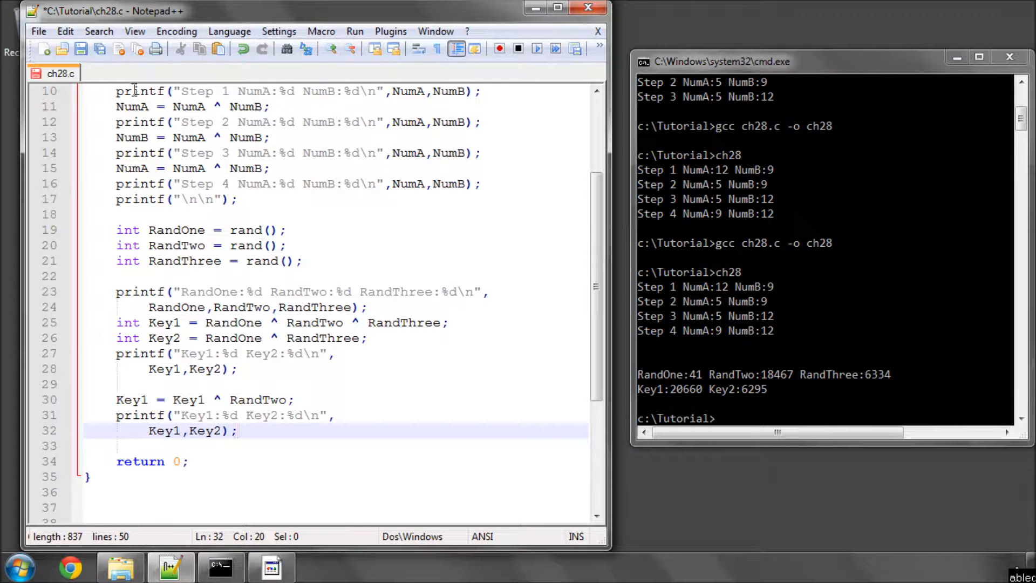
key(ctrl+s)
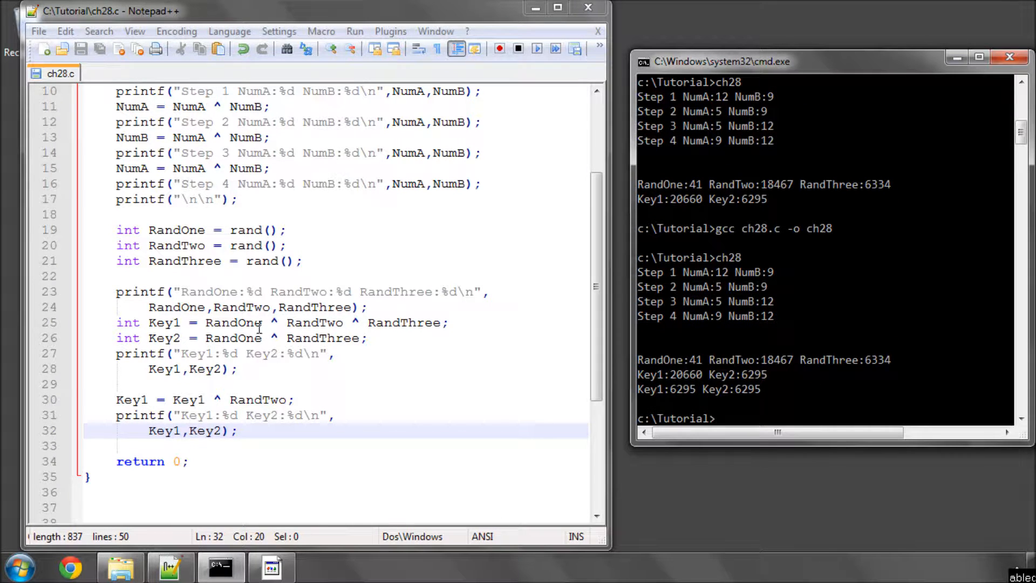
double_click(314, 323)
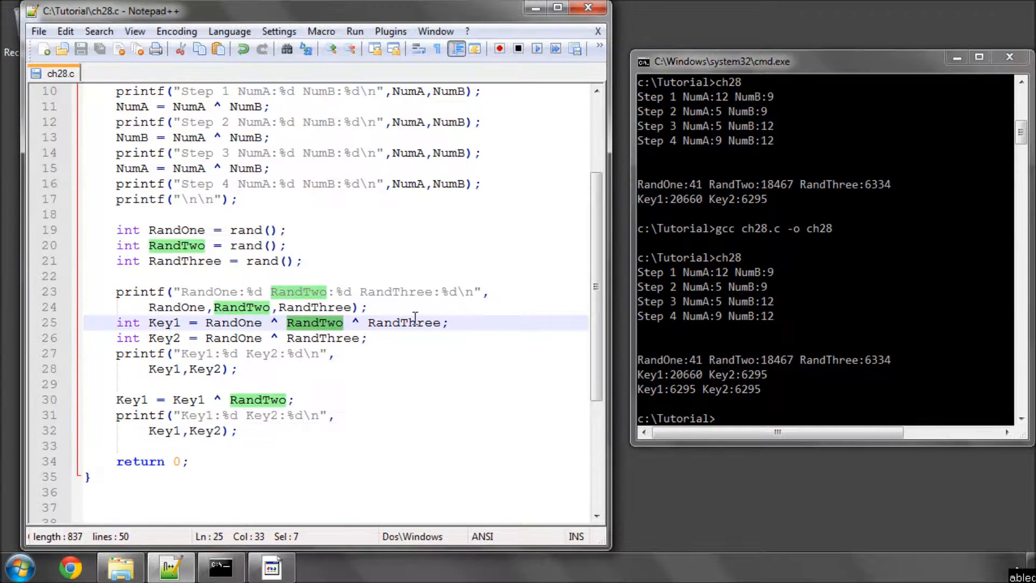
mouse_move(304, 338)
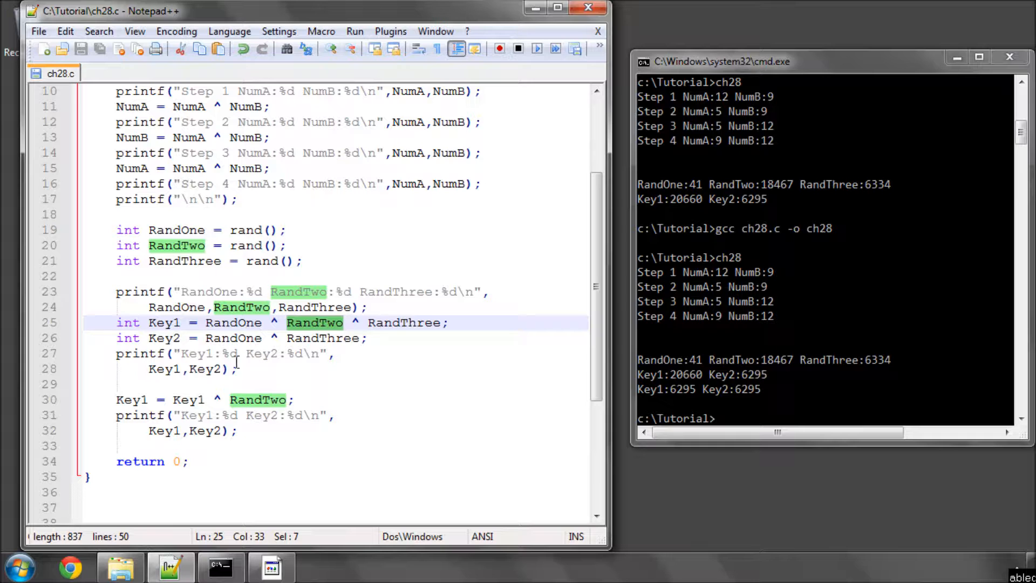
mouse_move(384, 322)
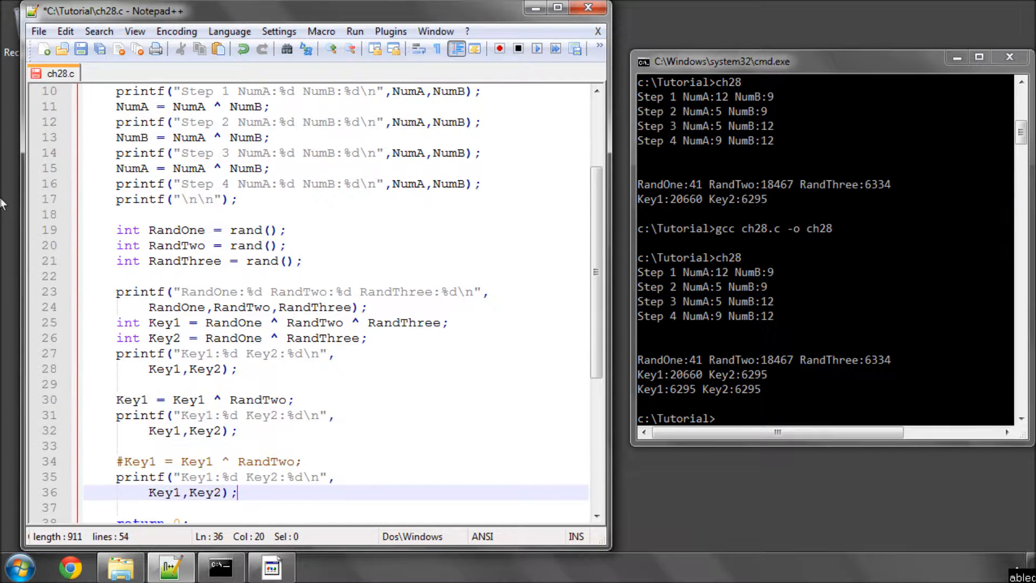
Go to the copied Key1 line to make it 'Key1 = Key1 ^ RandOne;'.
click(116, 461)
text(One)
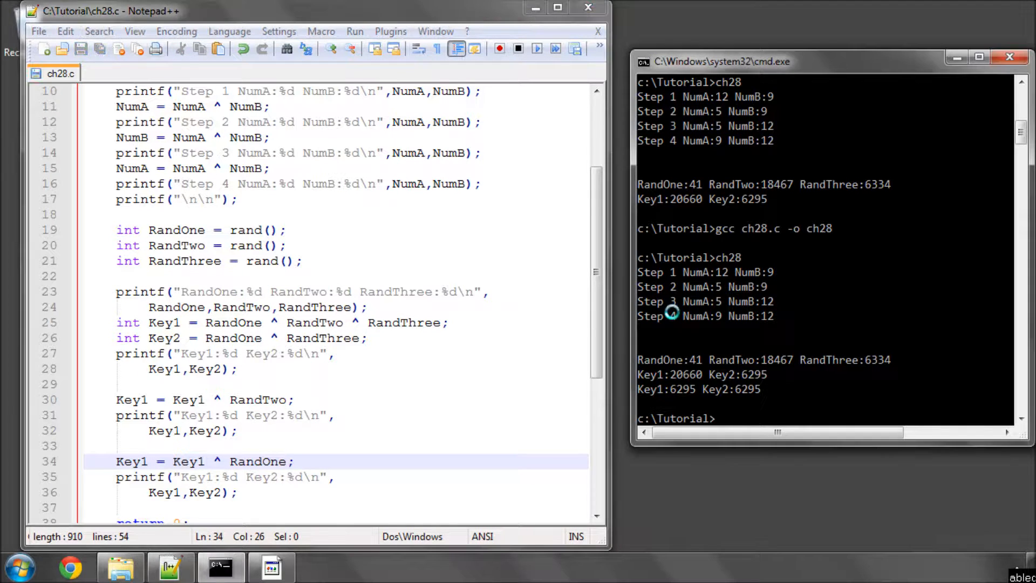
scroll(down, 3)
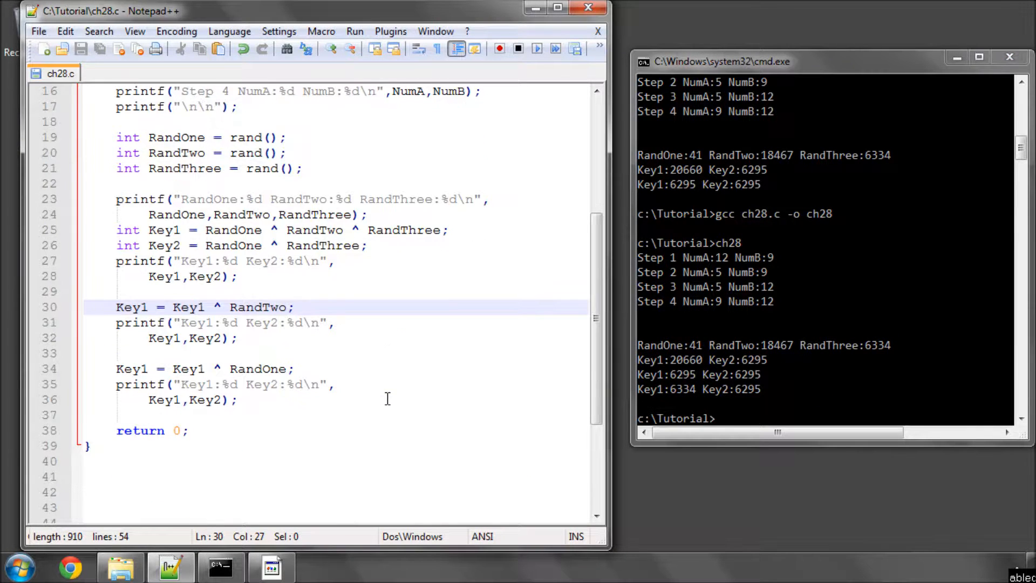
scroll(up, 3)
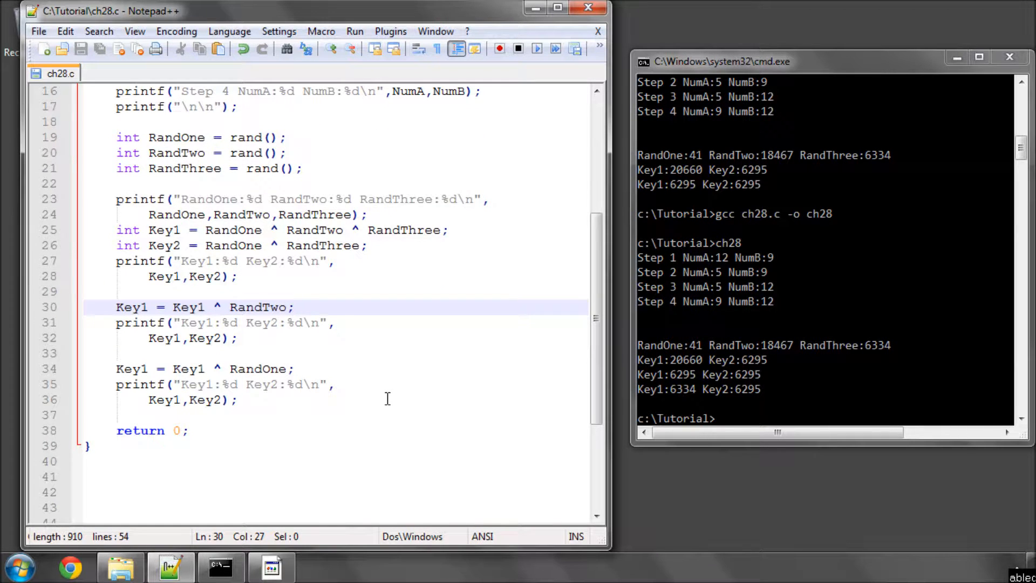
scroll(up, 3)
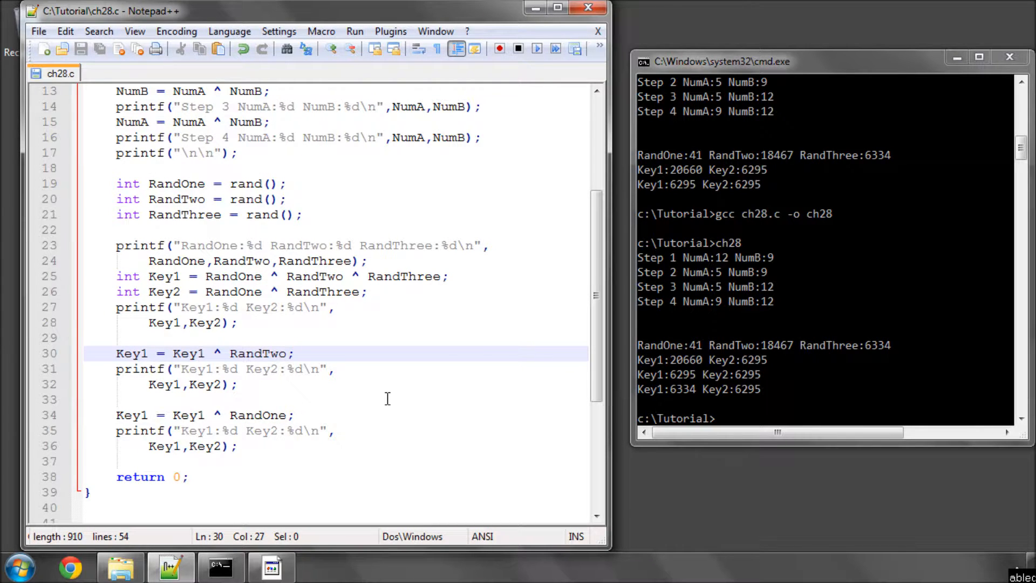
mouse_move(435, 397)
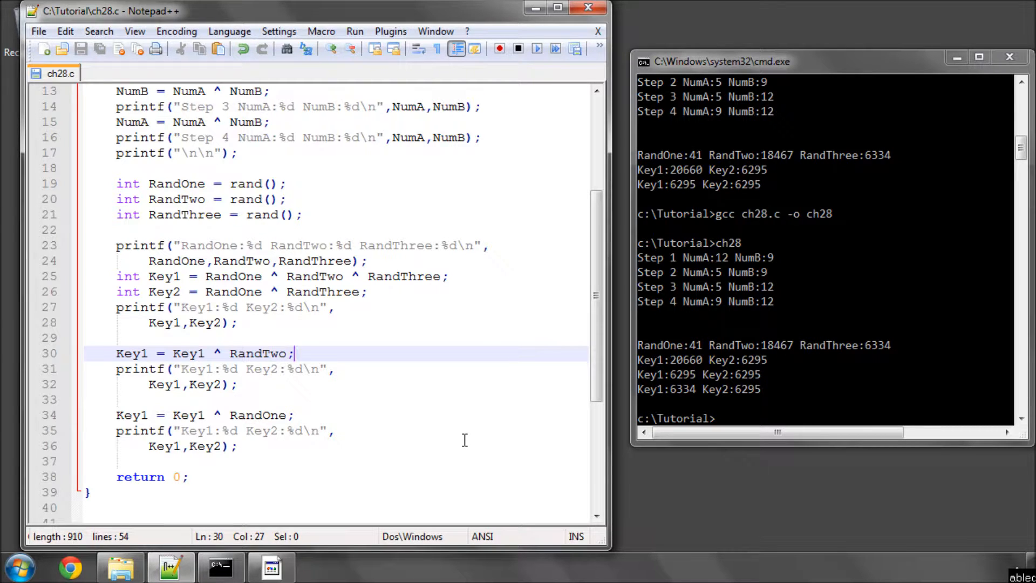
scroll(up, 3)
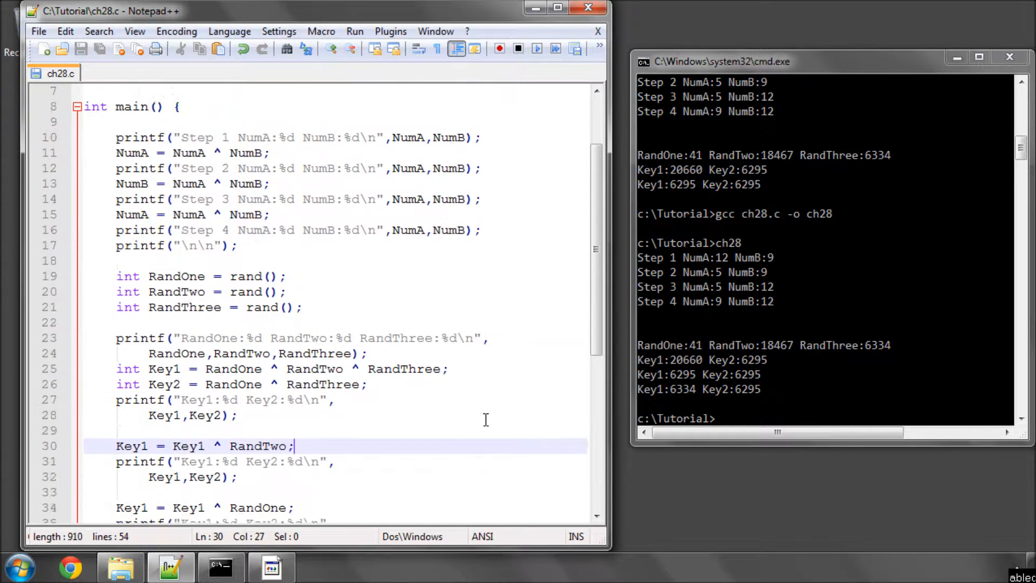
scroll(up, 3)
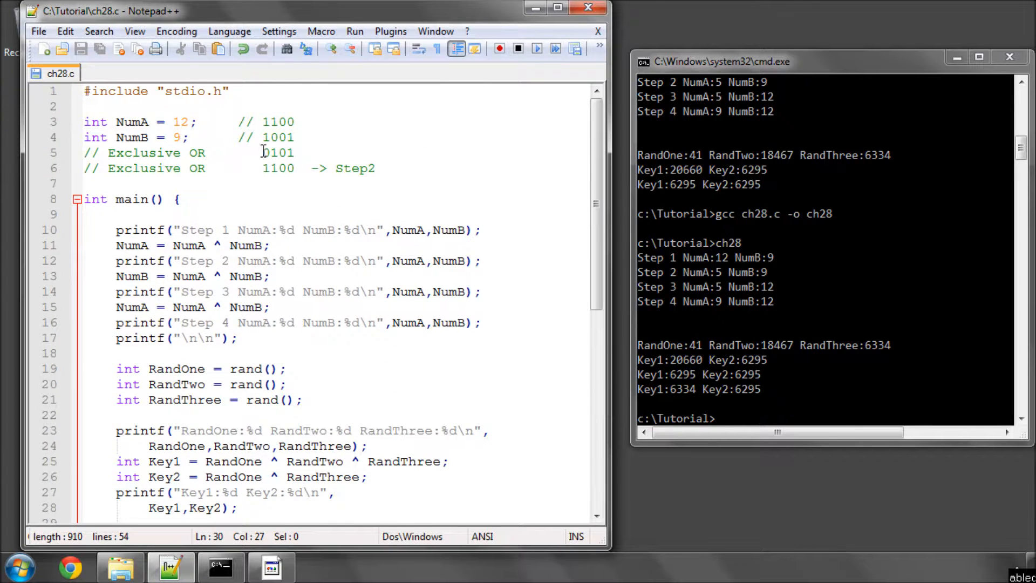
double_click(277, 168)
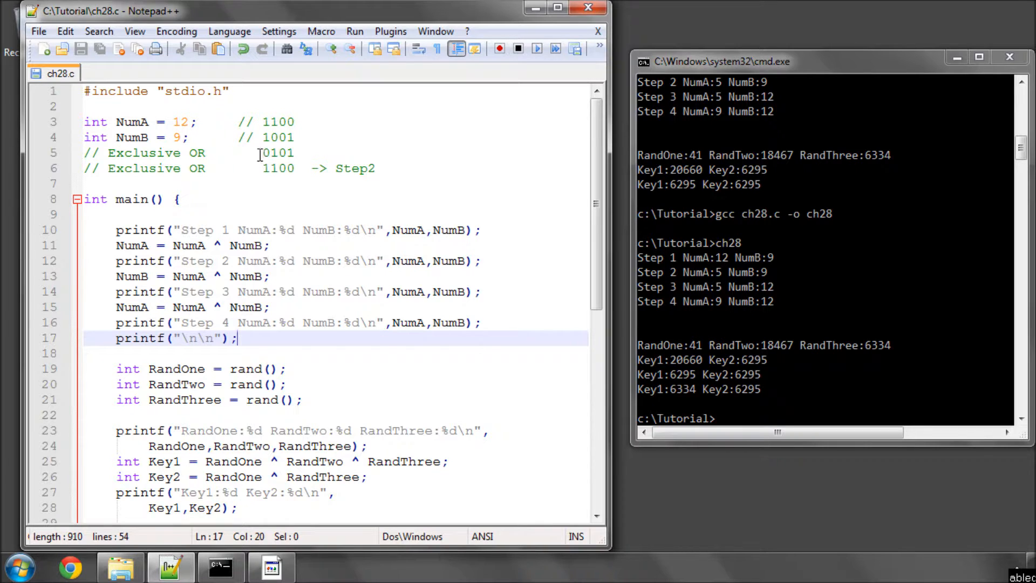
scroll(down, 3)
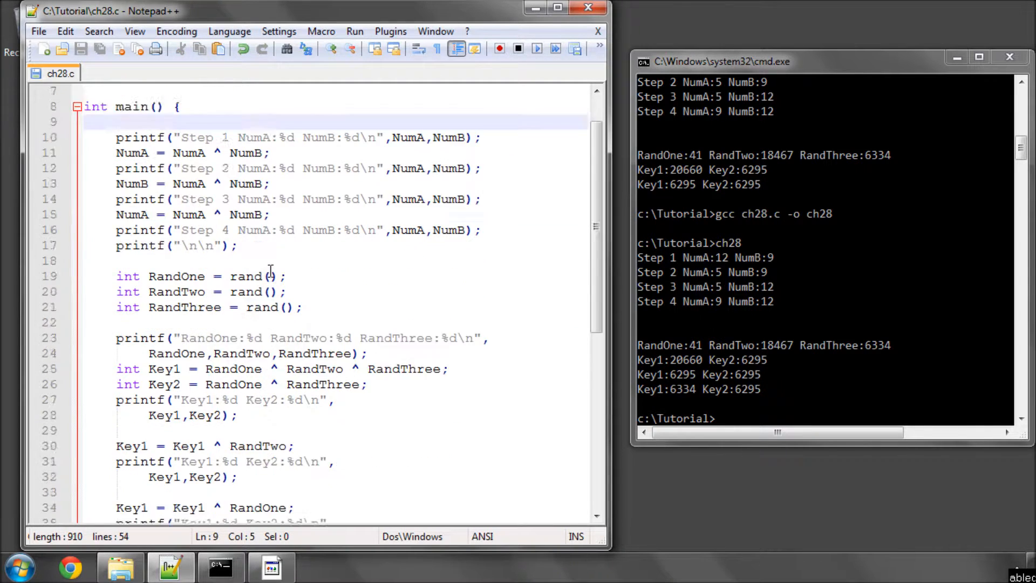
scroll(down, 3)
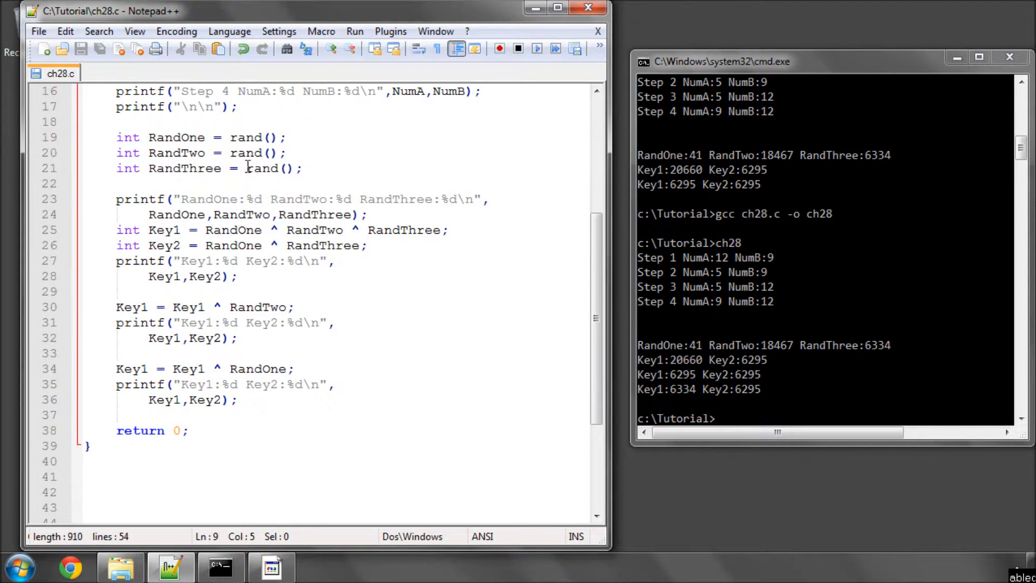
click(238, 277)
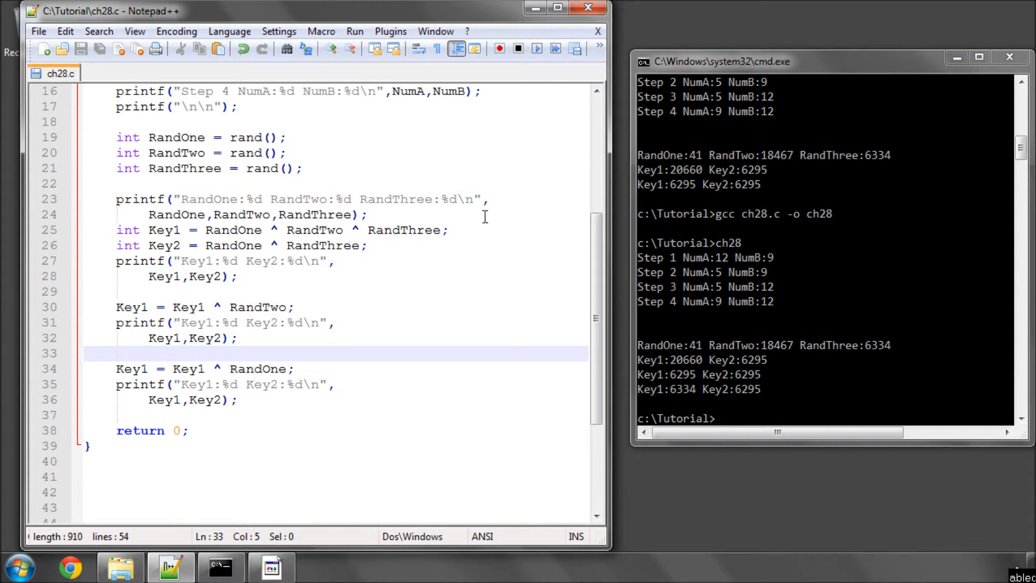
mouse_move(503, 176)
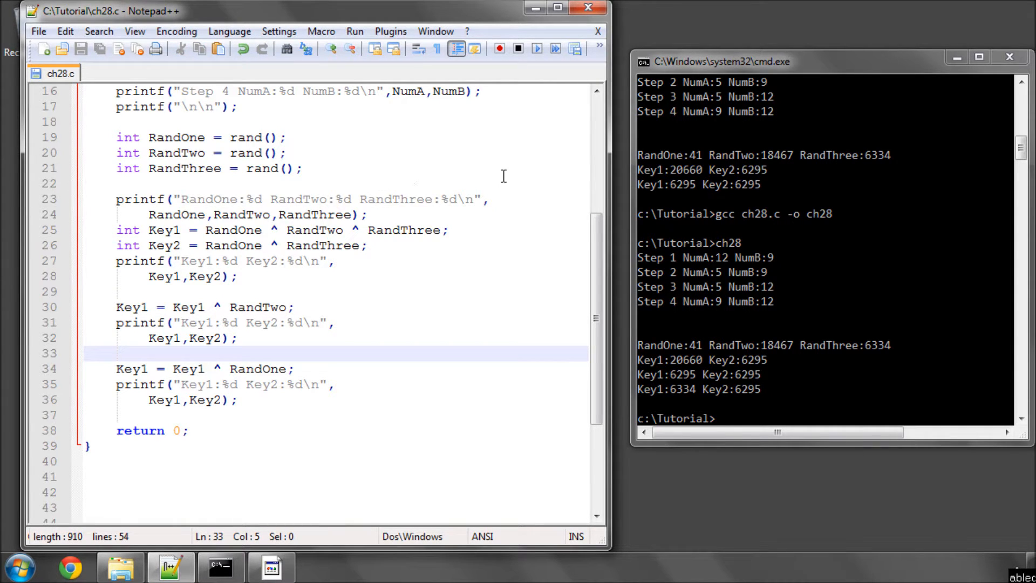
mouse_move(419, 158)
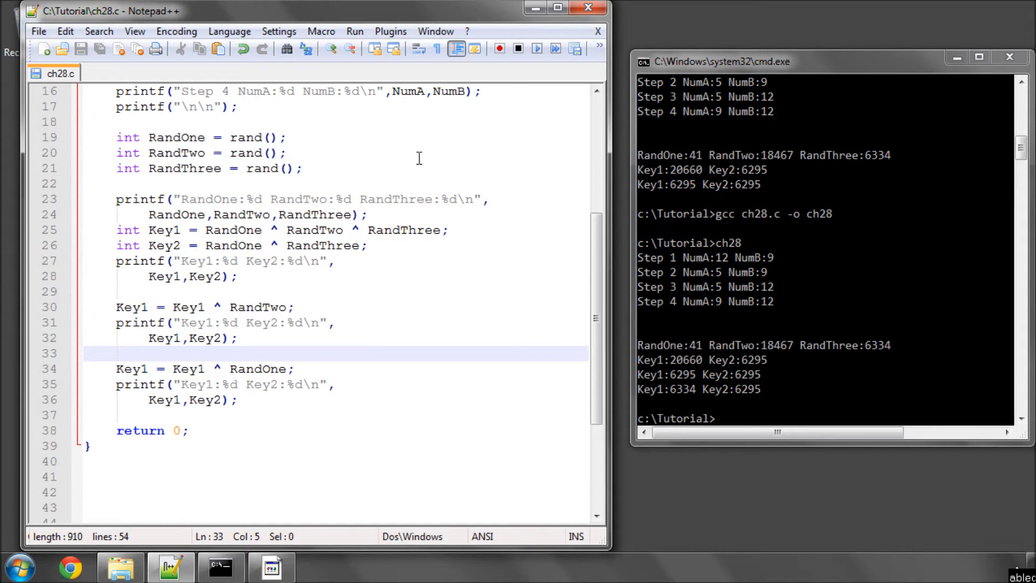
click(118, 353)
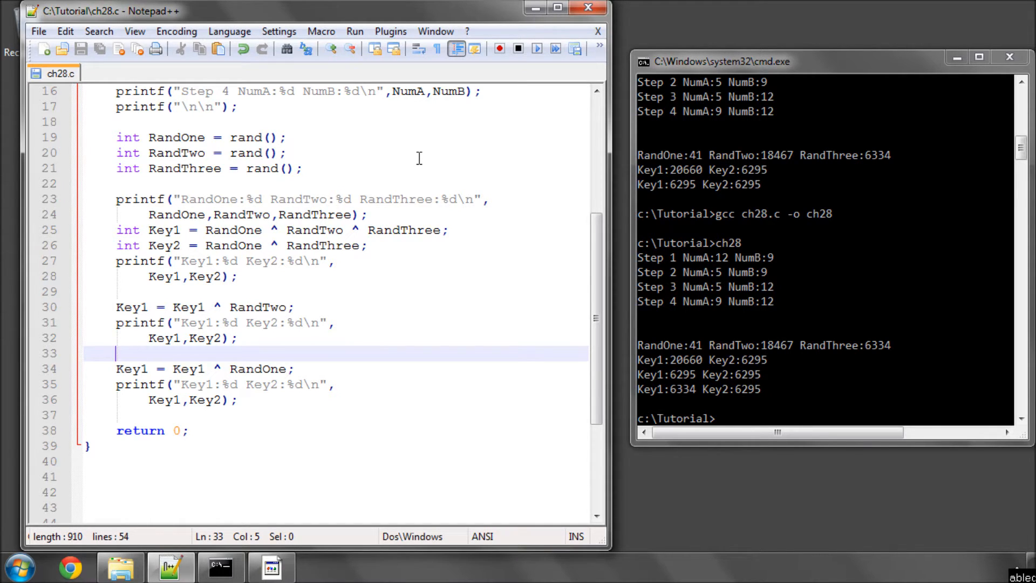